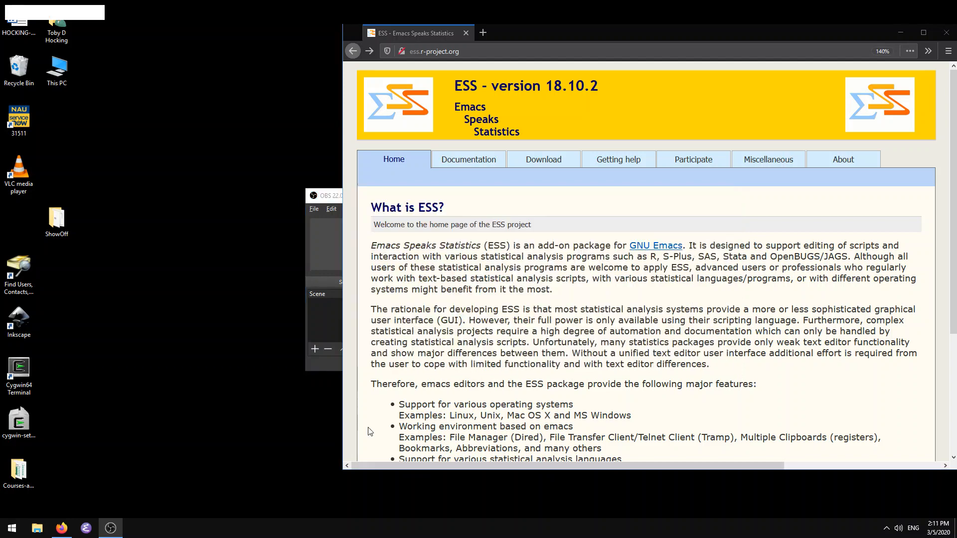
Launch GNU Emacs from the Start menu and enlarge its window
click(11, 528)
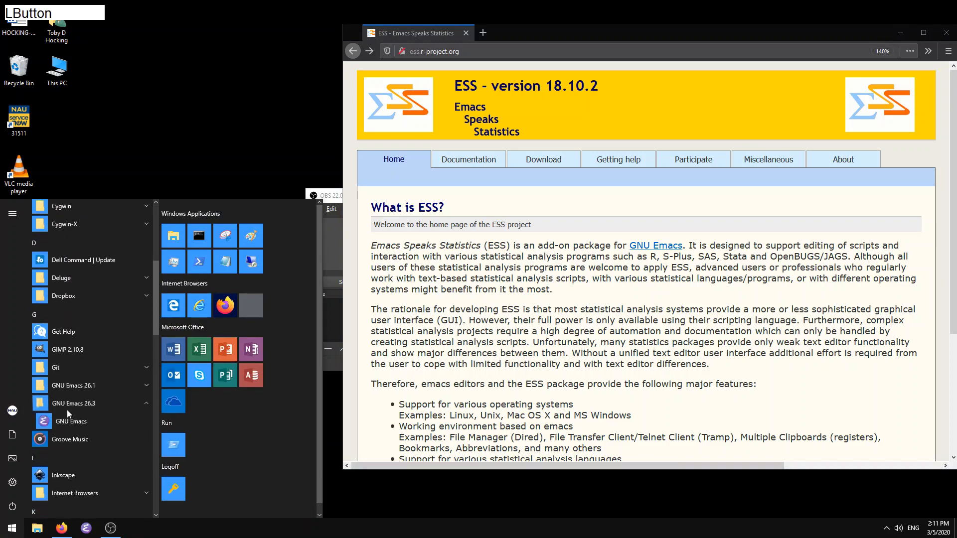
click(71, 421)
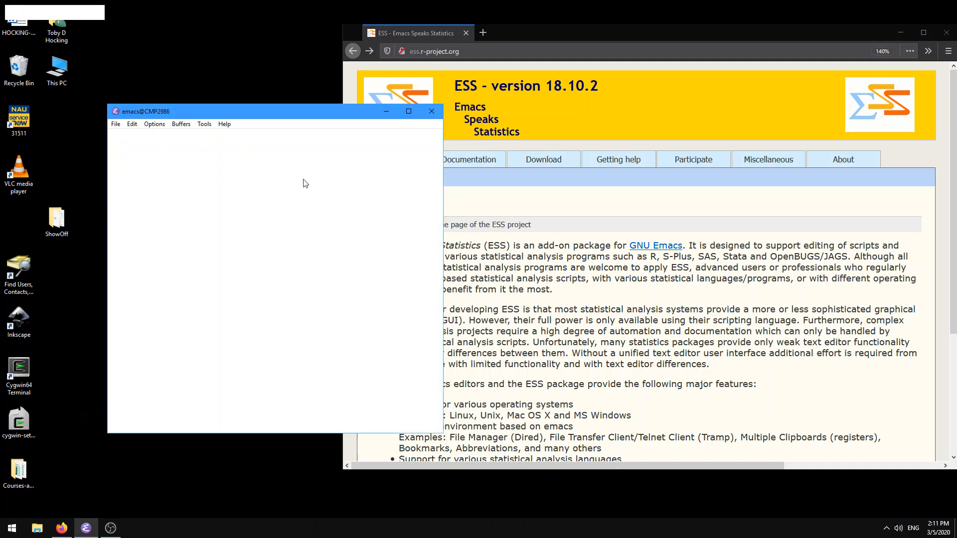
click(408, 111)
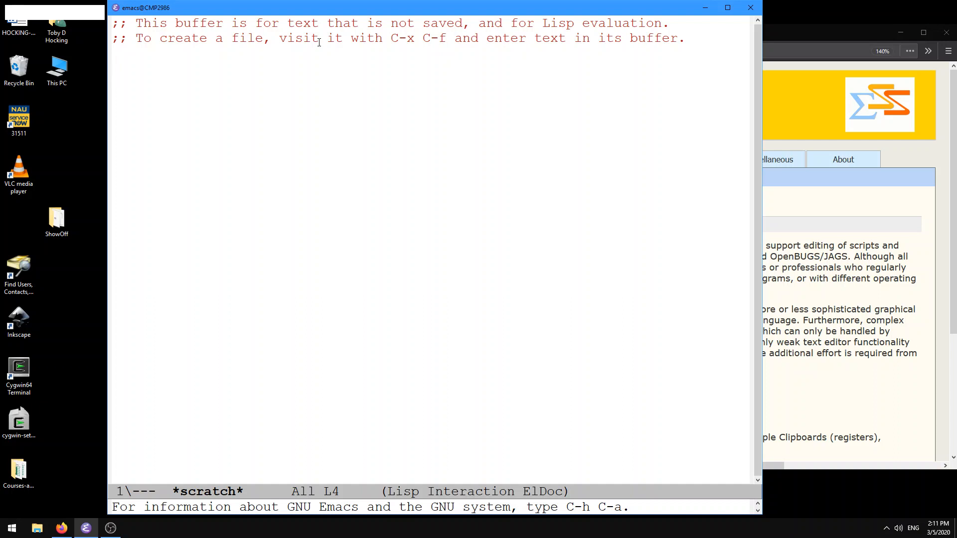
Start an R session with M-x R and type base at the prompt
key(alt+x)
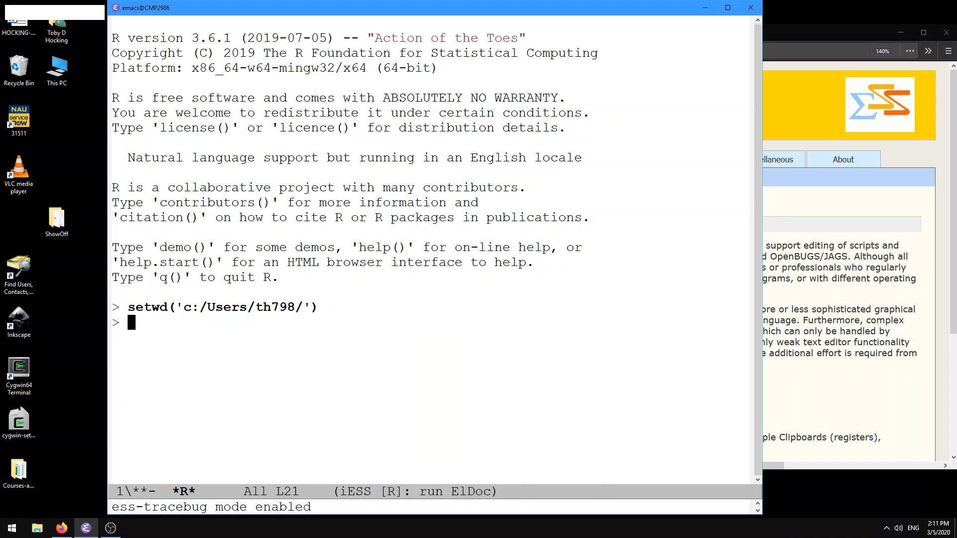
text(base)
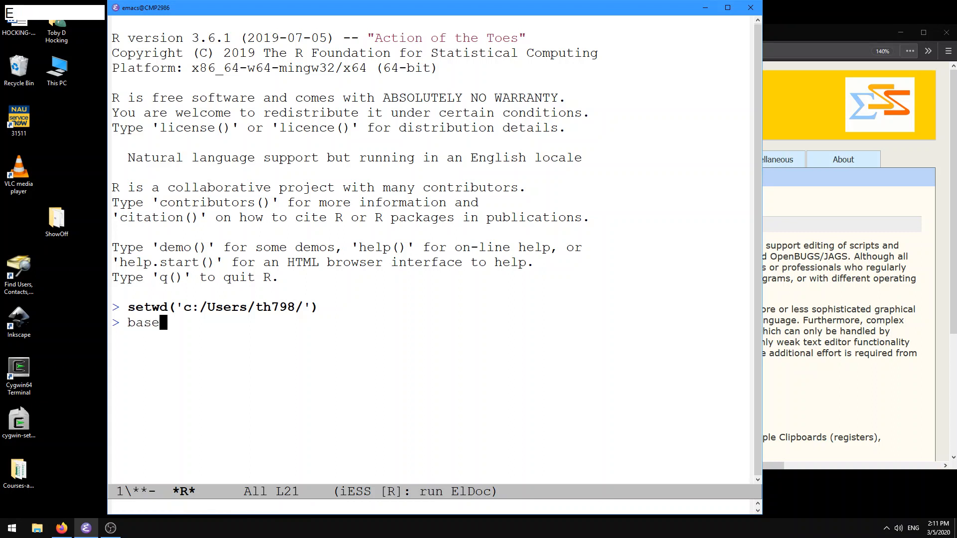
List base:: completions, search them for 'test', then erase the base:: entry
text(::)
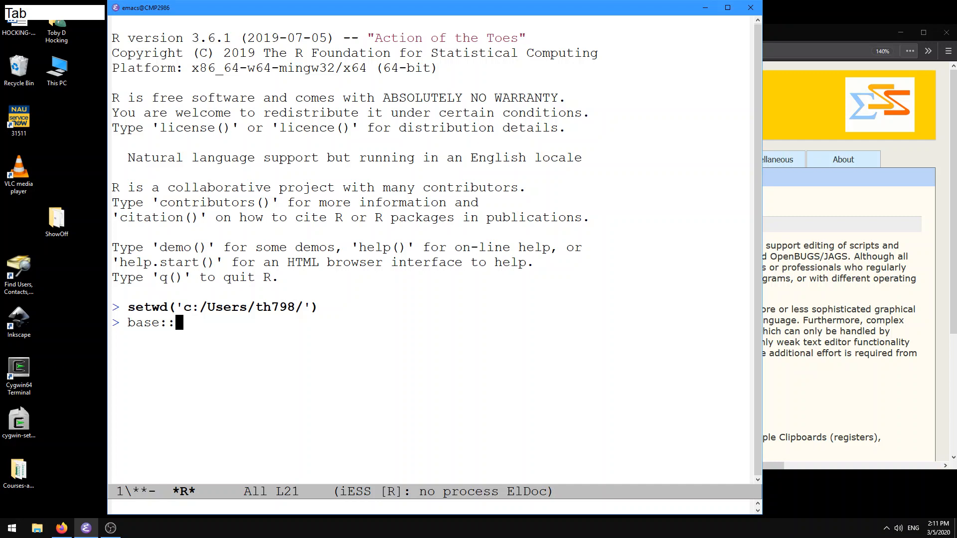
key(Tab)
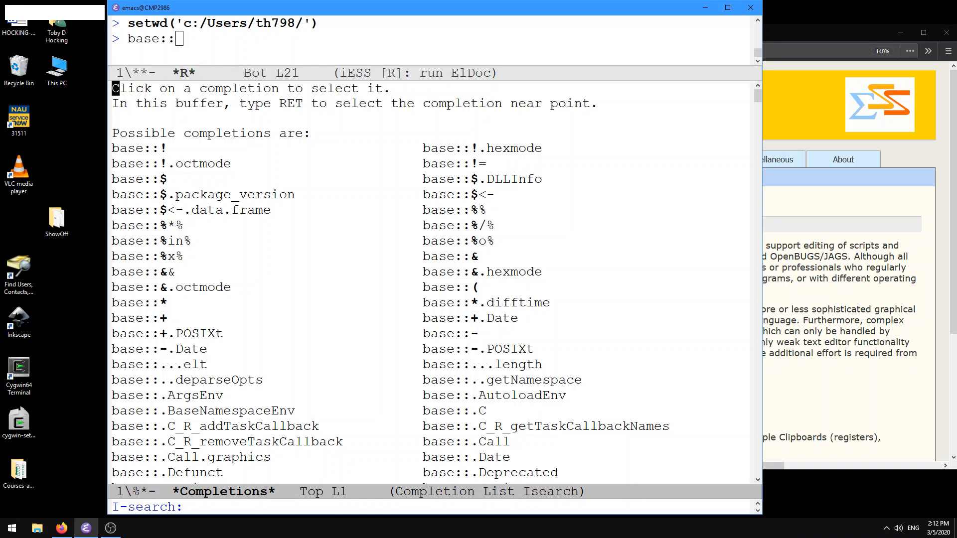
text(te)
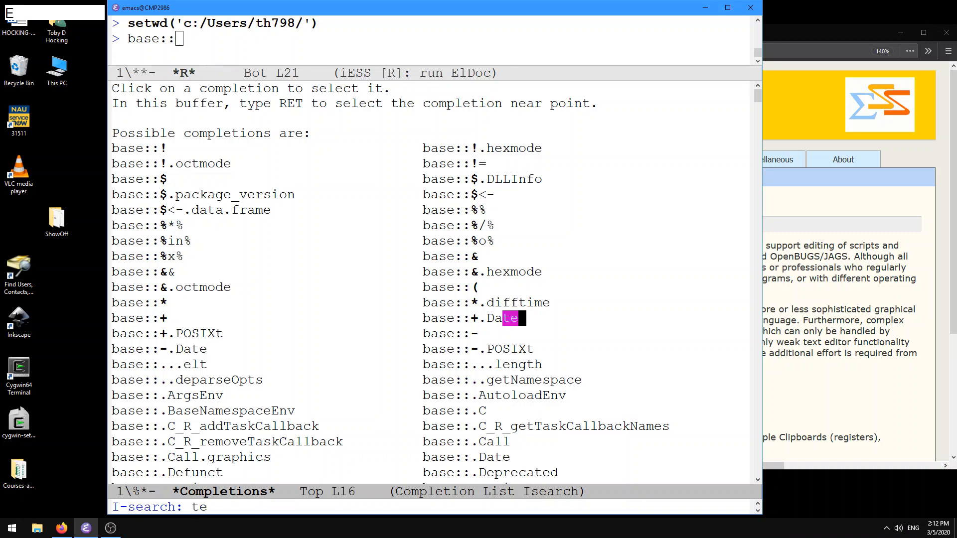
text(st)
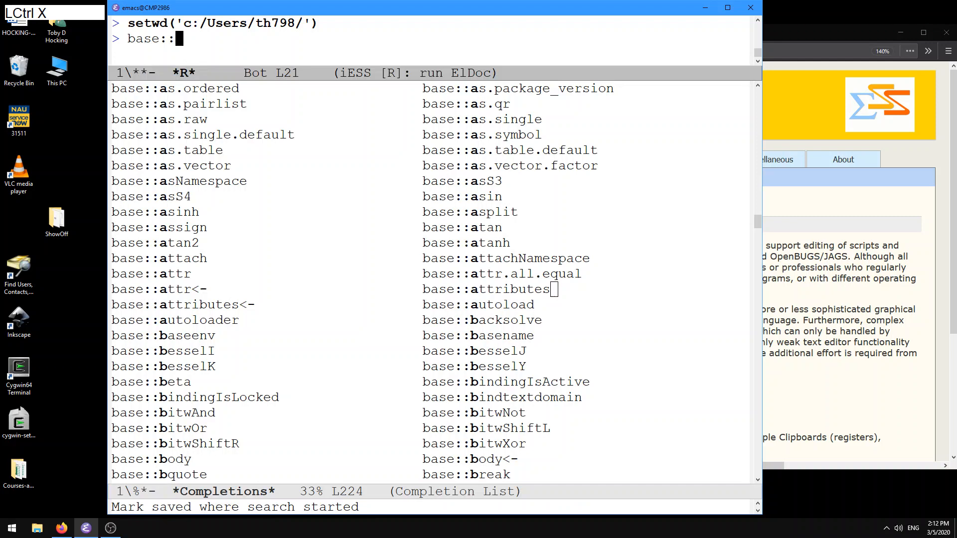
key(backspace)
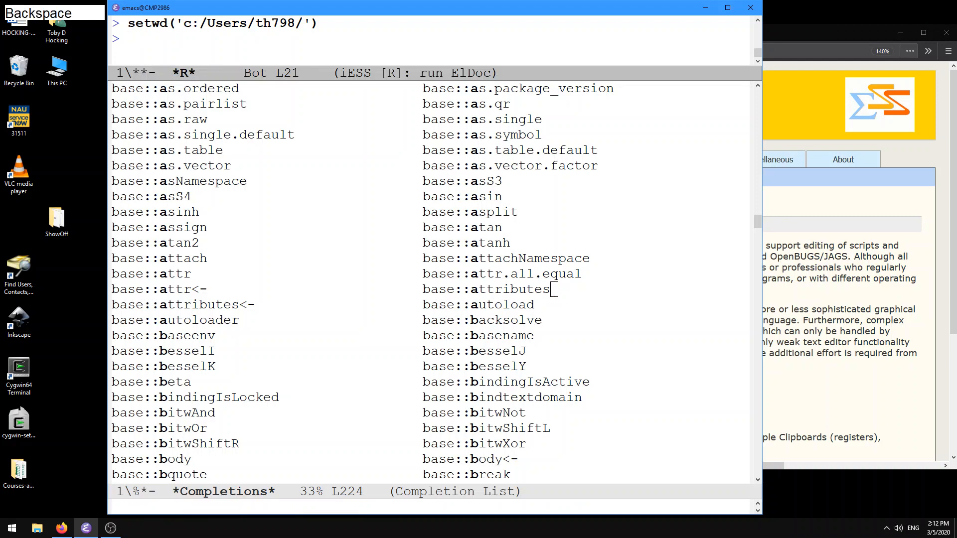
Search stats:: completions for 'test' to reach binom.test, then clear the entry
text(stats::)
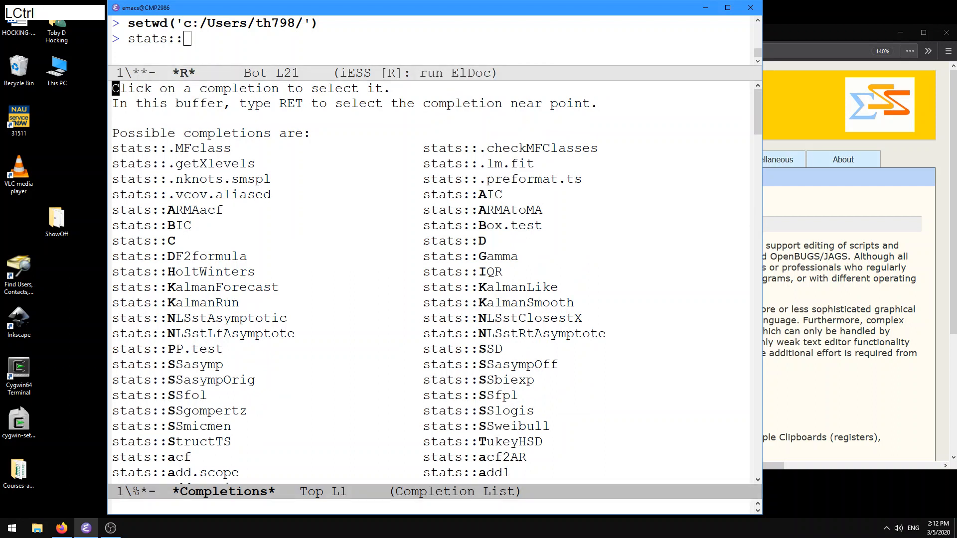
key(ctrl+s)
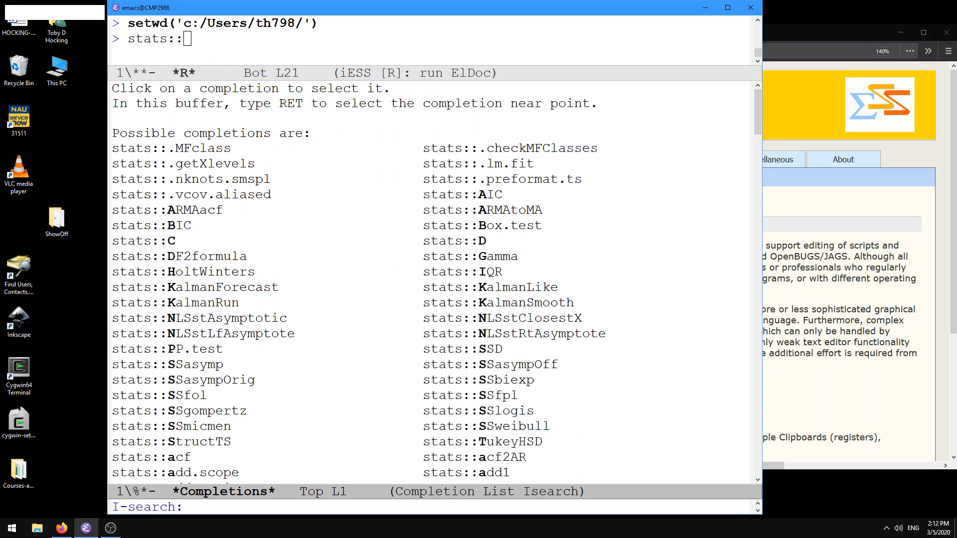
text(test)
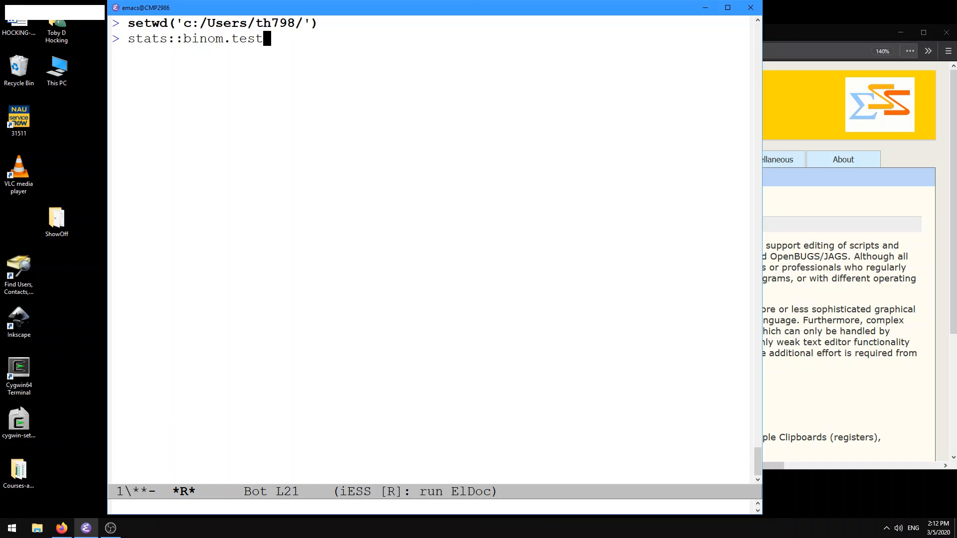
key(backspace)
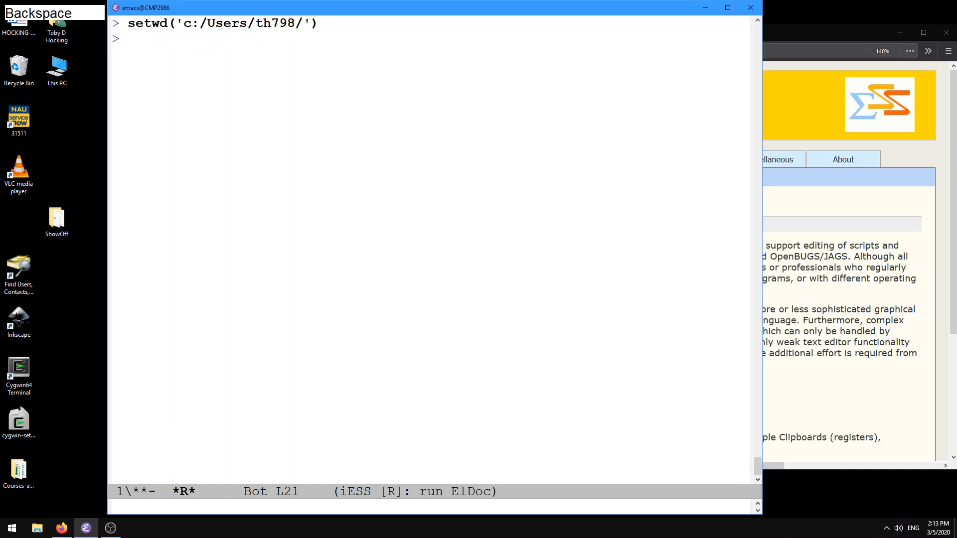
Complete 'bin' to binomial and open its parenthesis to show the link=logit hint
text(bin)
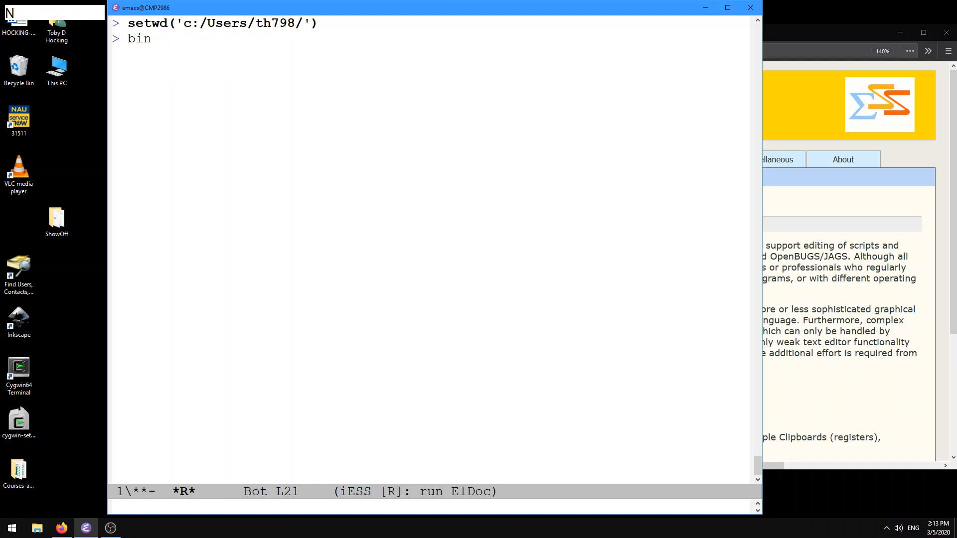
key(Tab)
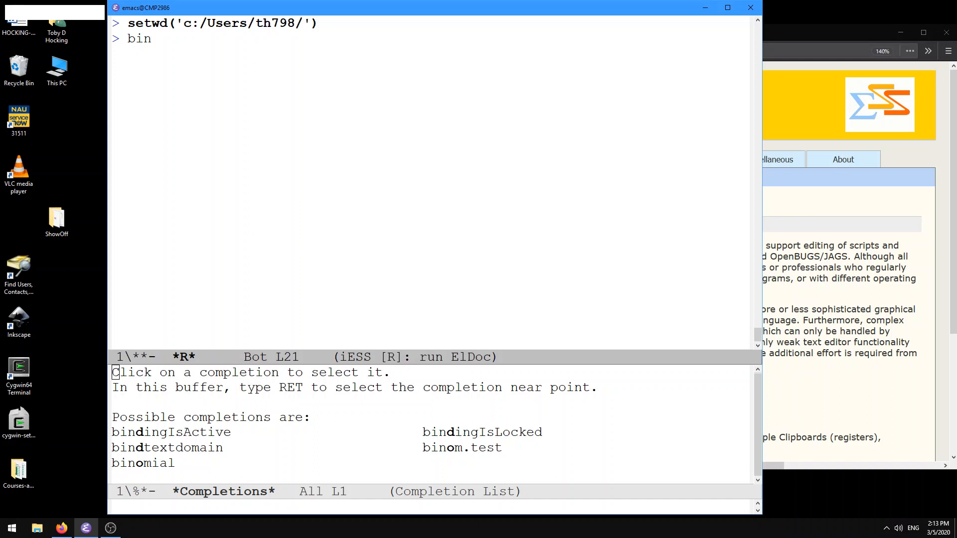
text(omial)
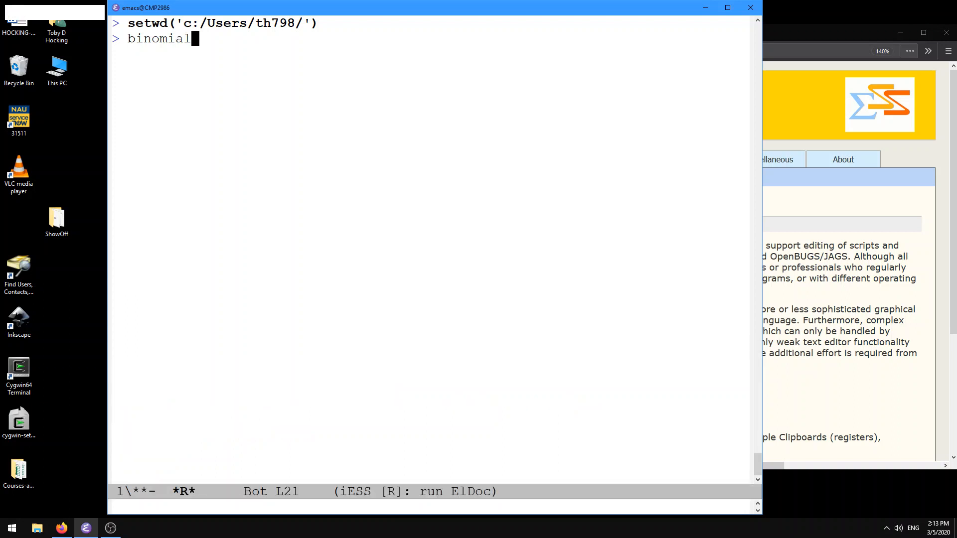
key(Tab)
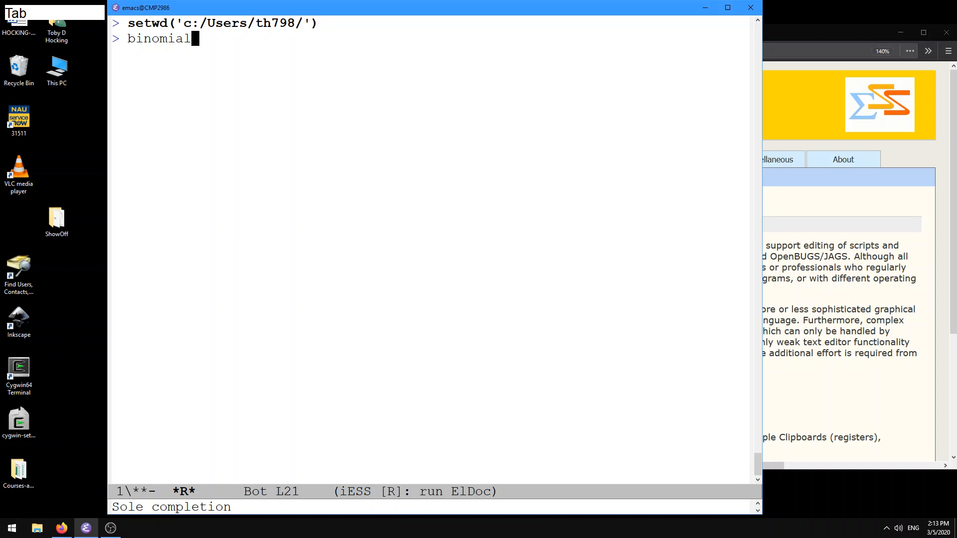
text(()
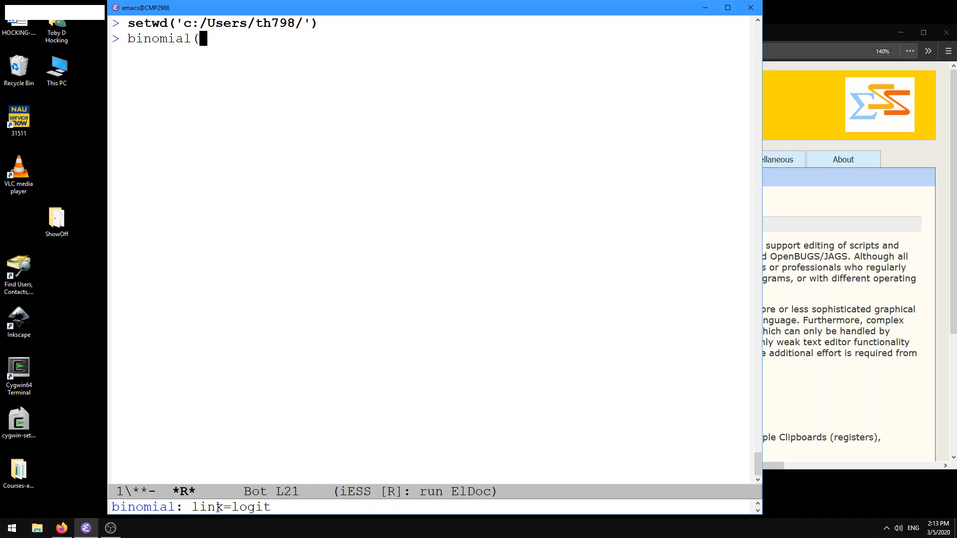
mouse_move(259, 504)
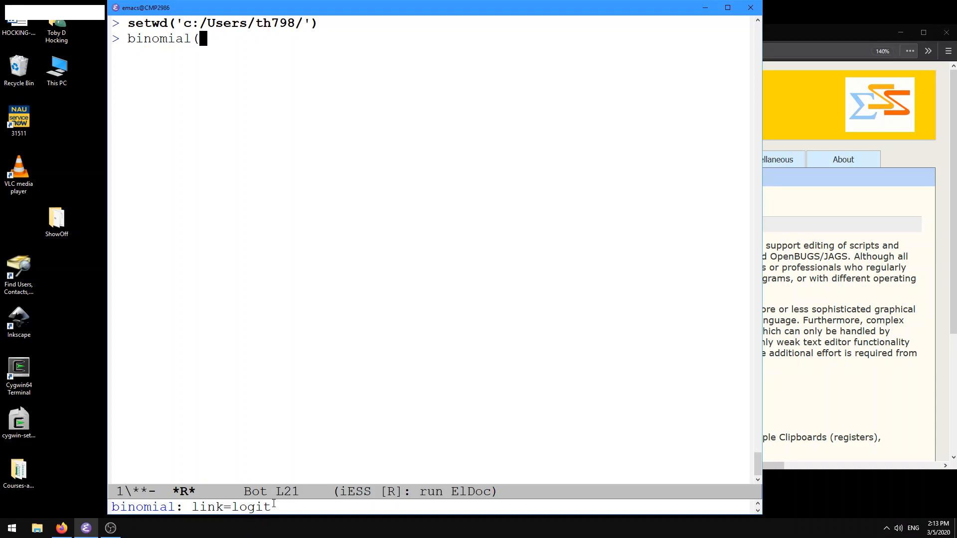
Insert the link= argument into binomial( and remove it again
key(Tab)
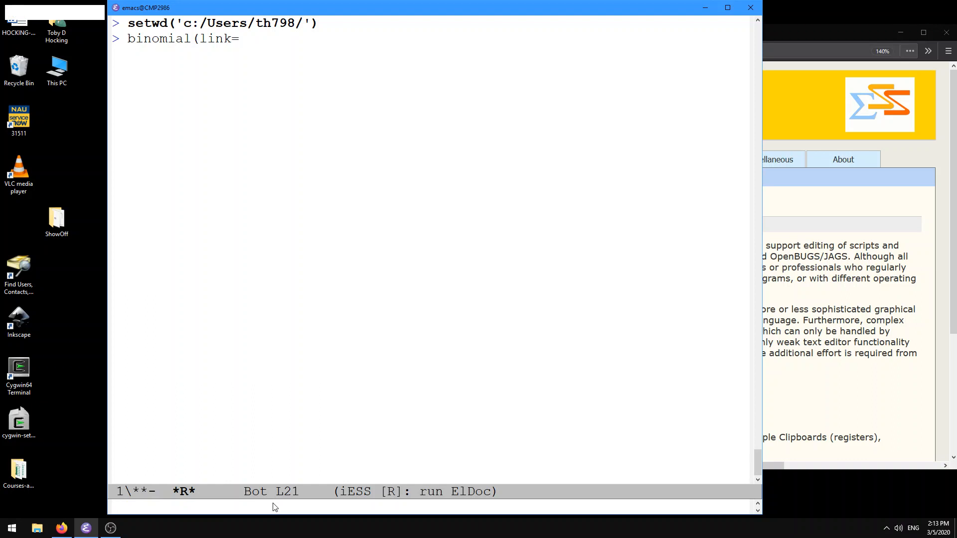
mouse_move(255, 512)
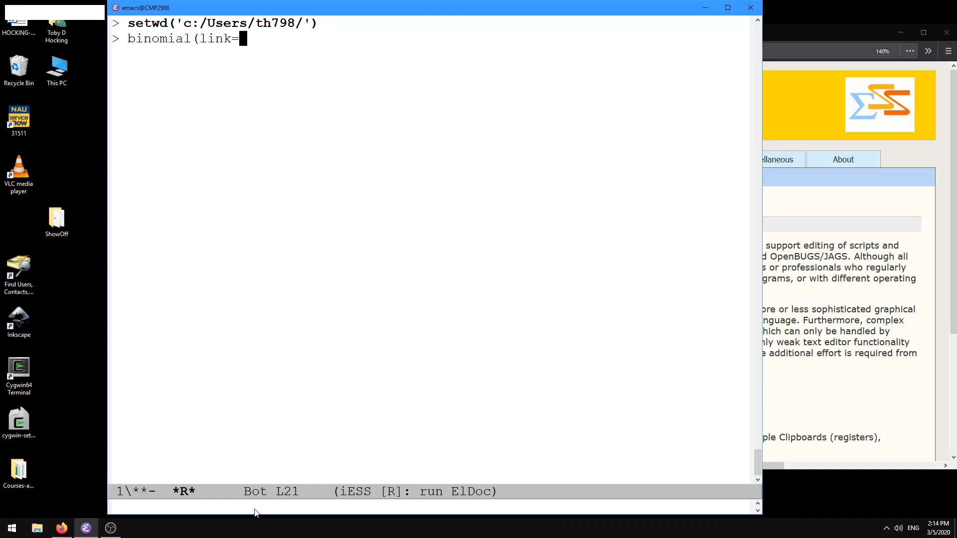
key(BackSpace)
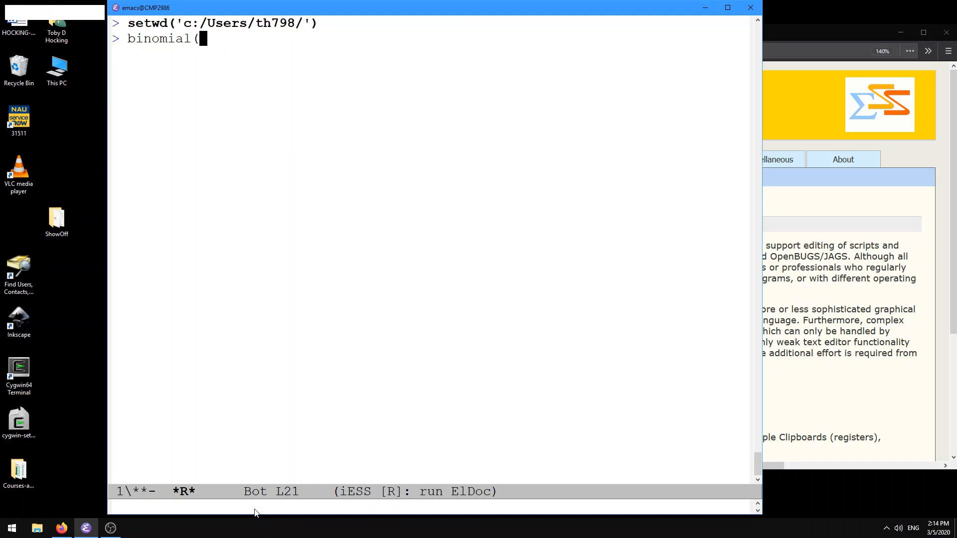
Type binom.test( to show its argument hint, then begin an argument with al
text(binom.te)
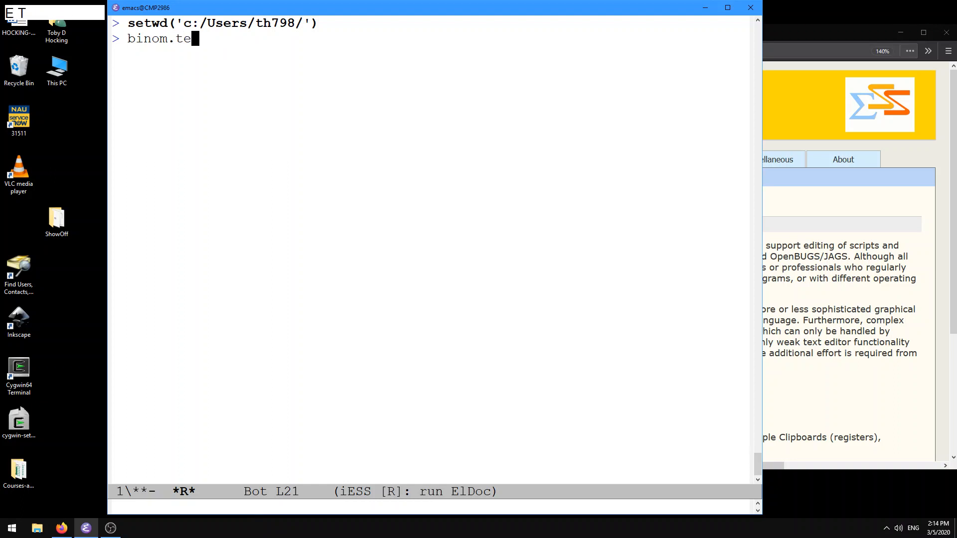
text(st()
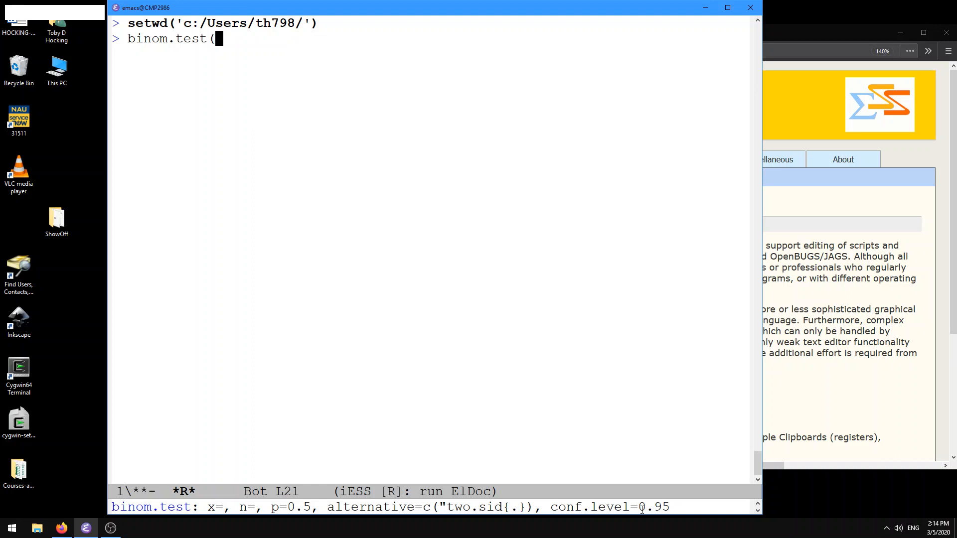
text(al)
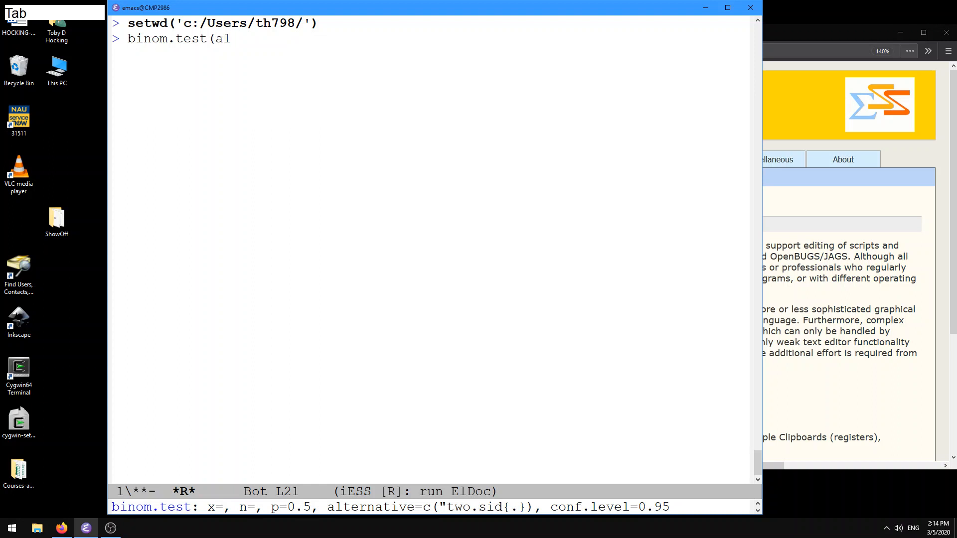
Complete the 'al' argument by choosing alternative= from the completion list
key(Tab)
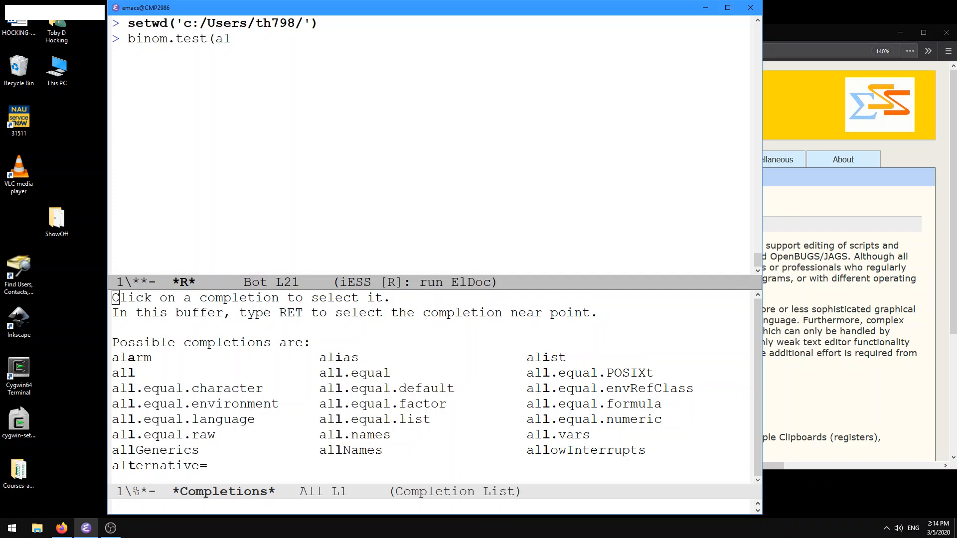
click(163, 435)
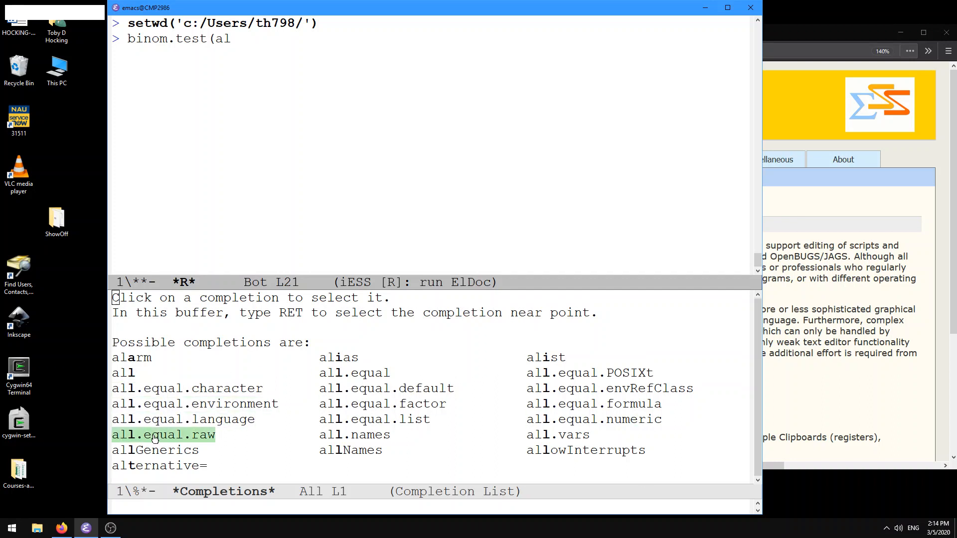
mouse_move(593, 403)
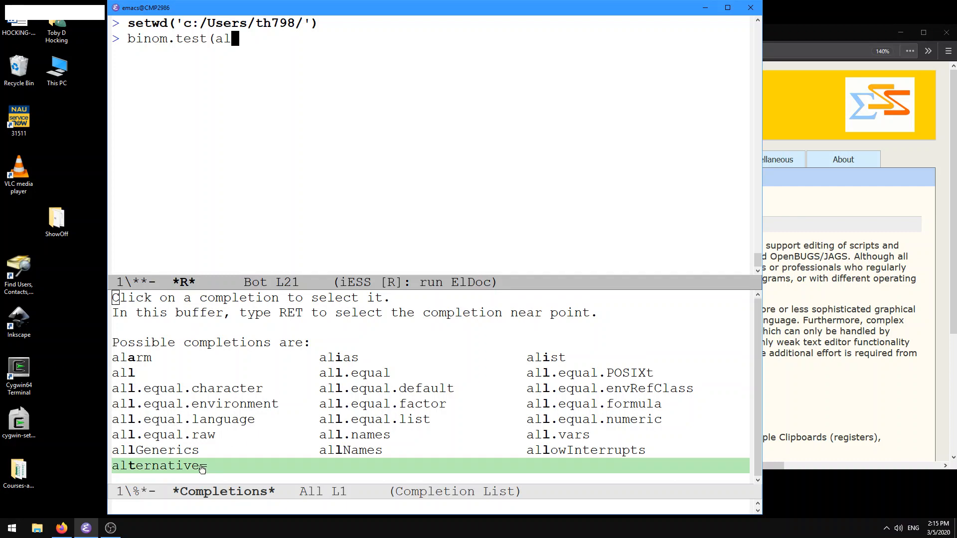
click(157, 466)
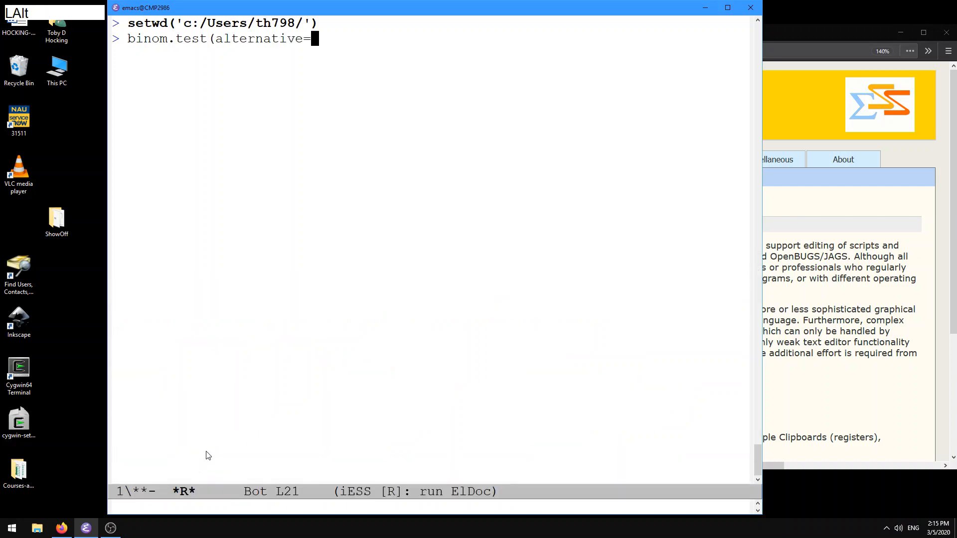
Delete the argument and list binom.test's arguments: alternative, conf.level, n, p, x
key(Tab)
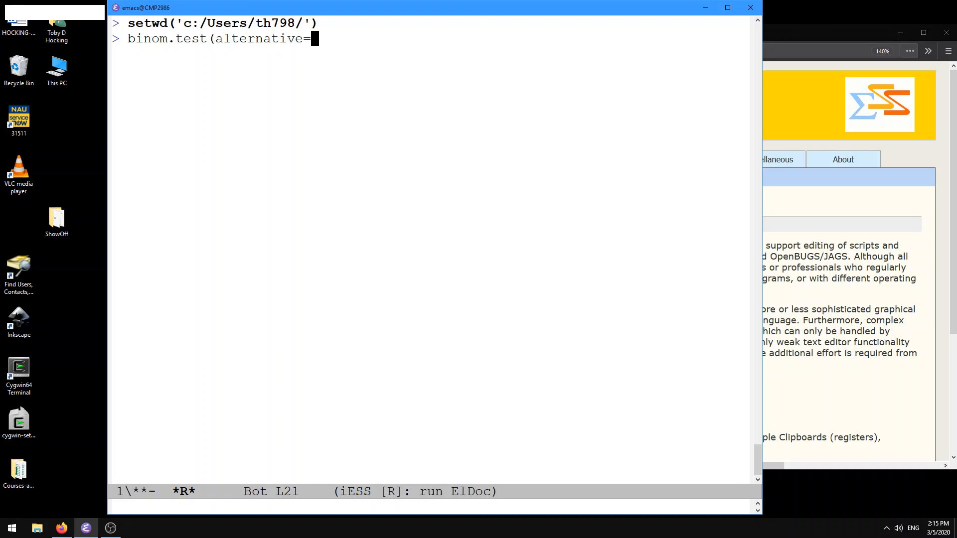
key(alt+BackSpace)
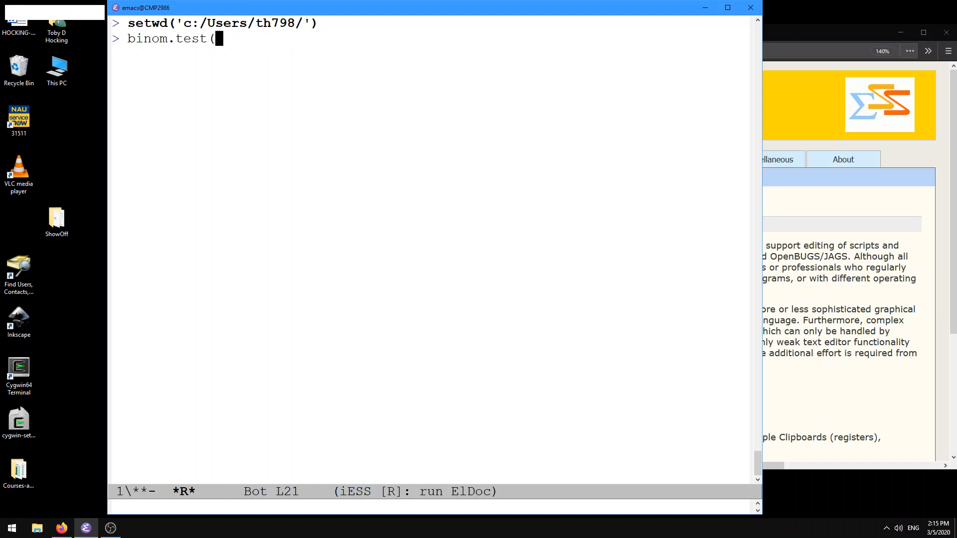
key(Tab)
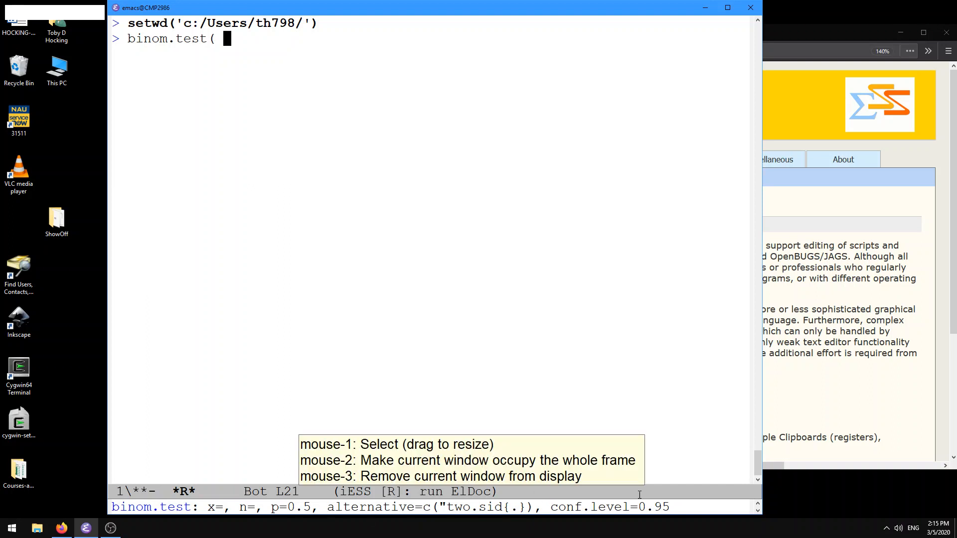
key(Tab)
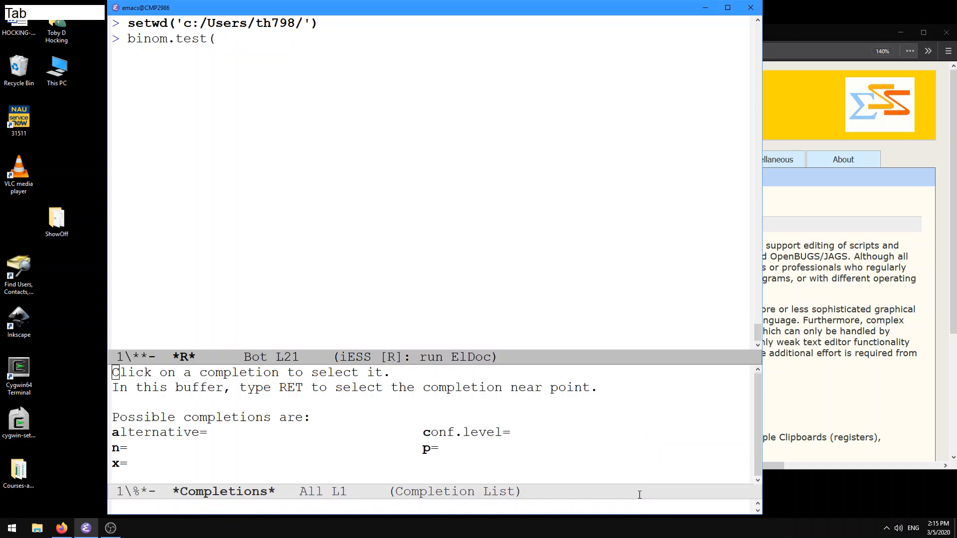
mouse_move(644, 459)
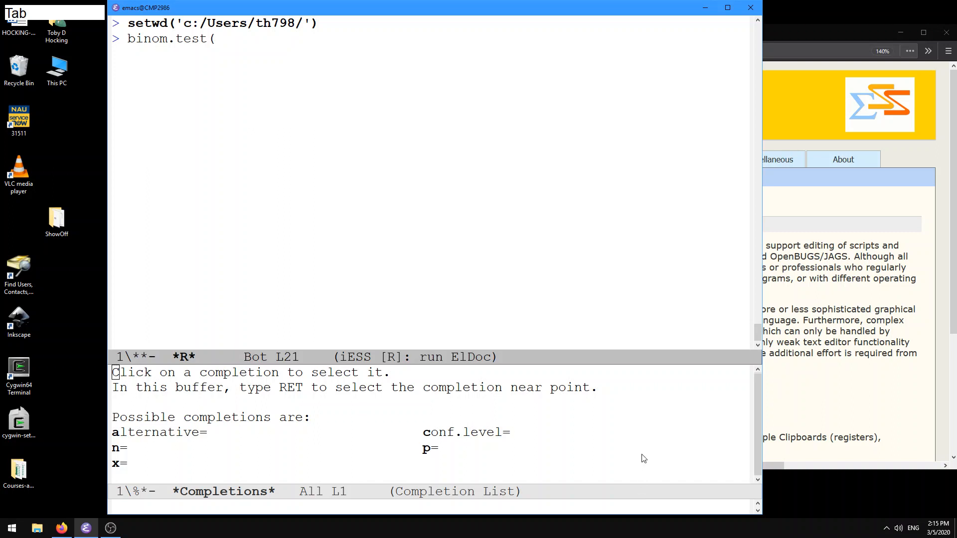
mouse_move(541, 377)
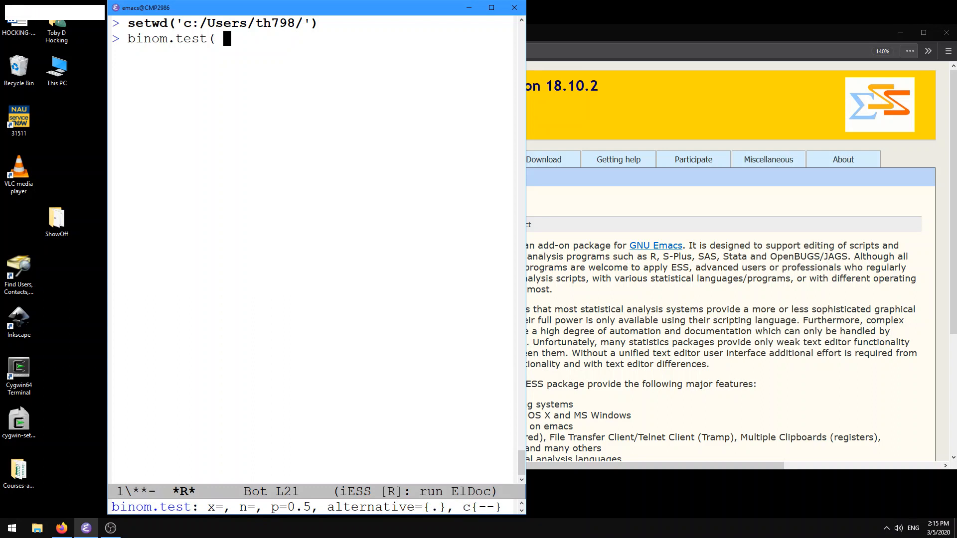
mouse_move(525, 272)
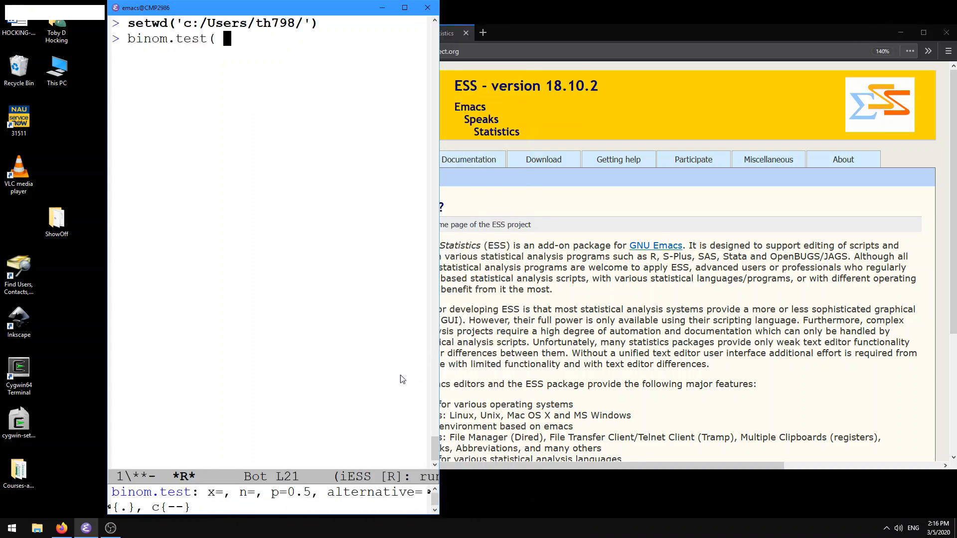
Type a space after binom.test(, then dismiss the argument completion list
key(space)
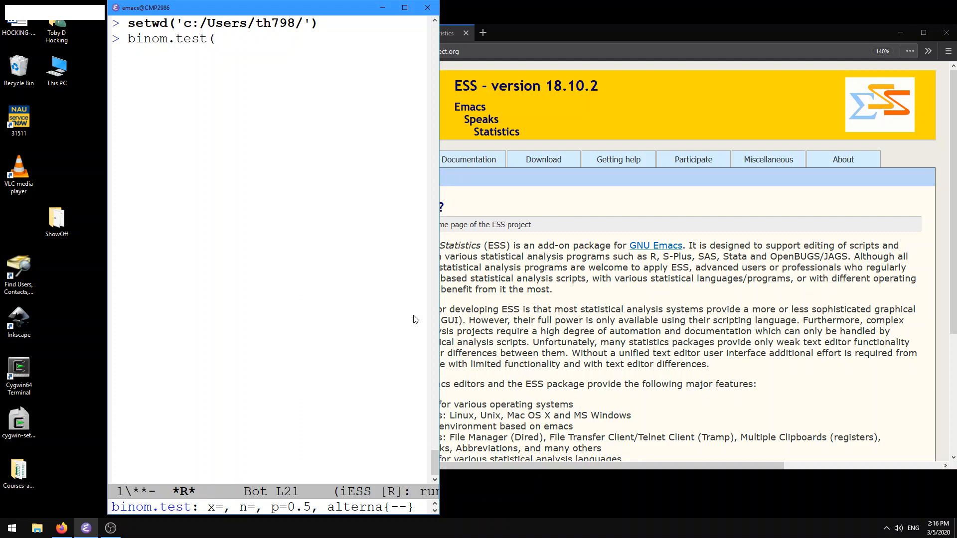
mouse_move(442, 319)
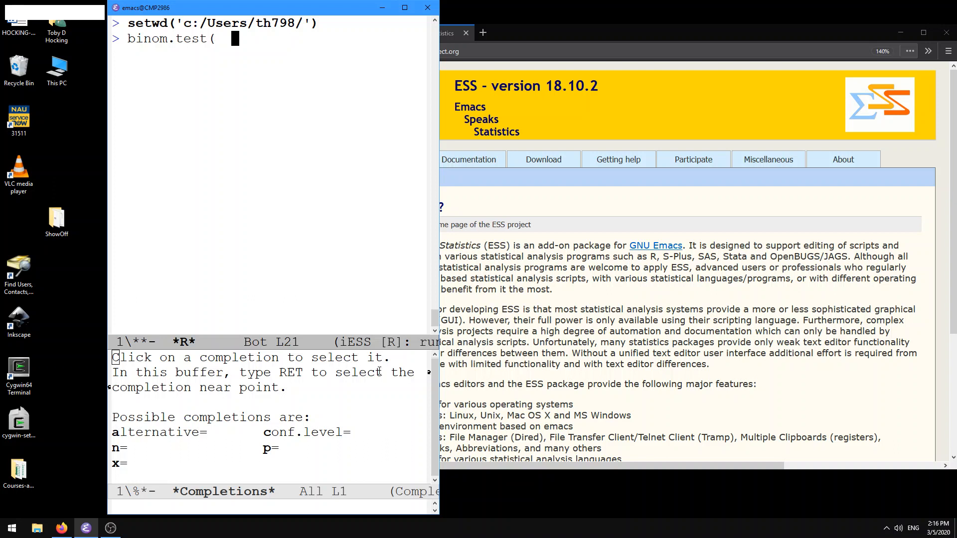
key(backspace)
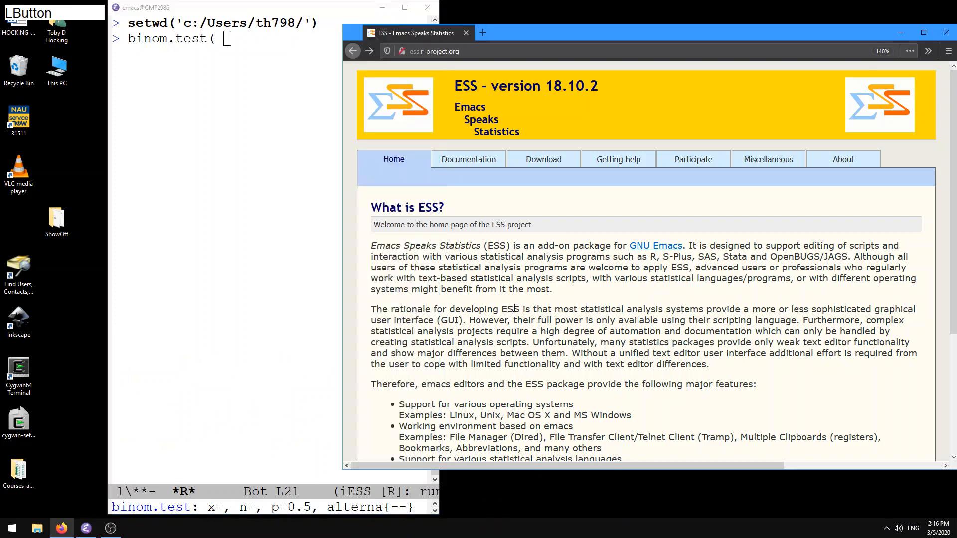
Open the ESS documentation page and the HTML ESS manual
click(468, 159)
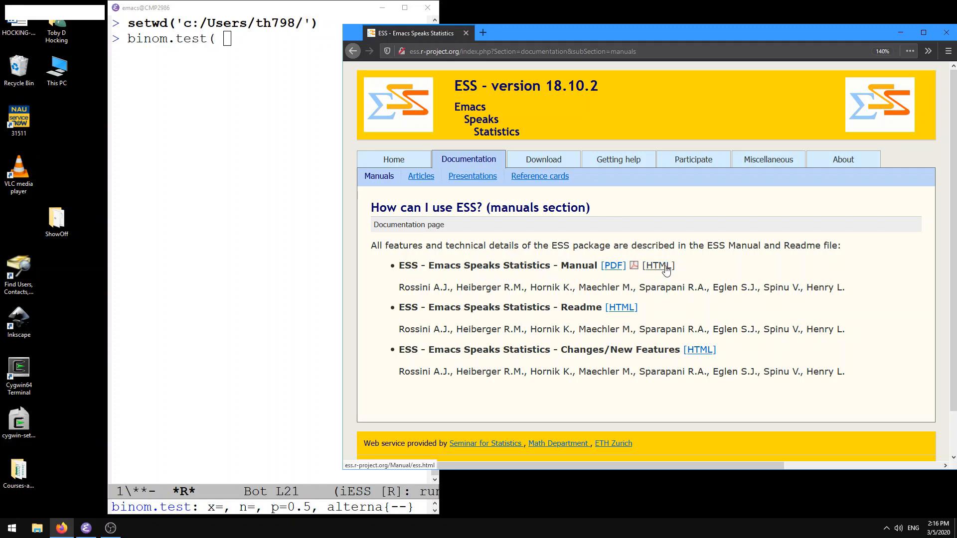
click(654, 265)
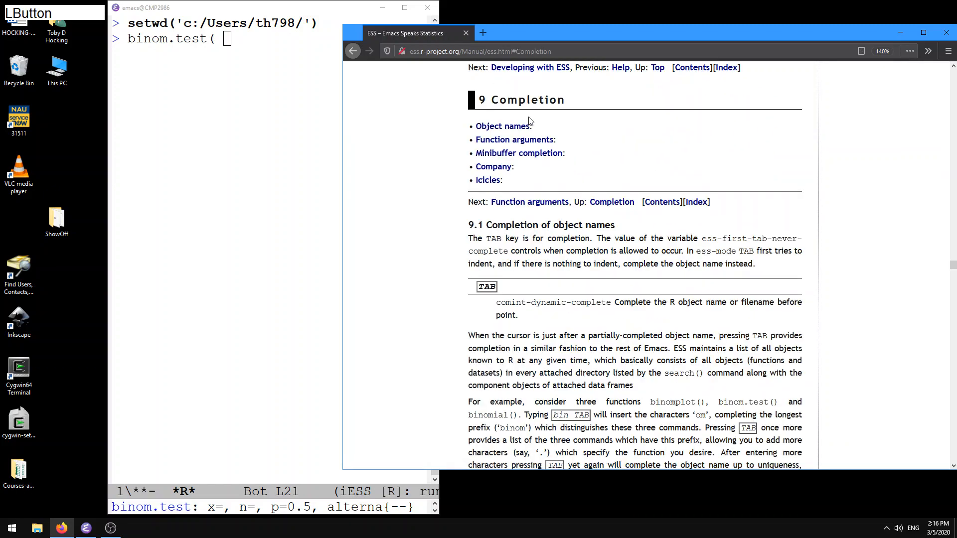
Scroll the ESS manual past 9.1 to section 9.2, Completion of function arguments
scroll(down, 3)
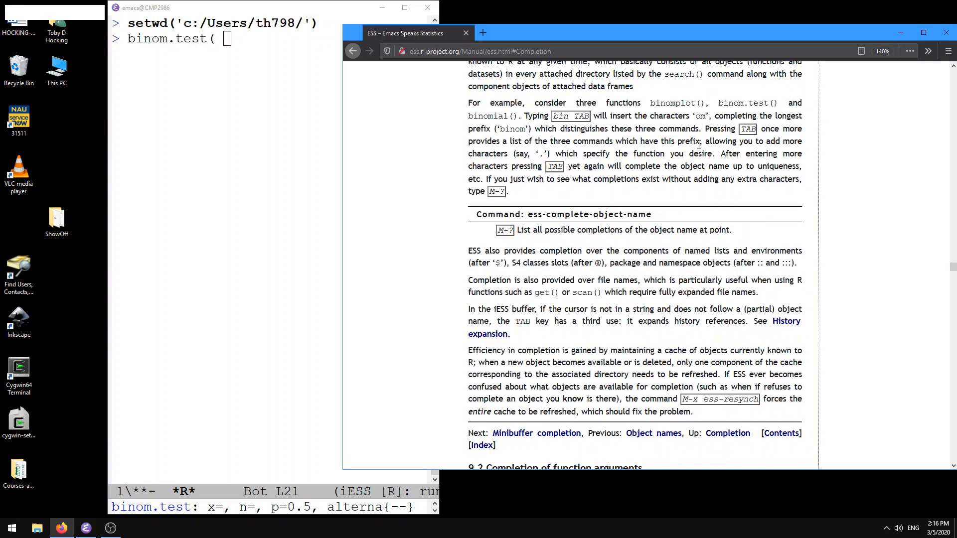
mouse_move(582, 101)
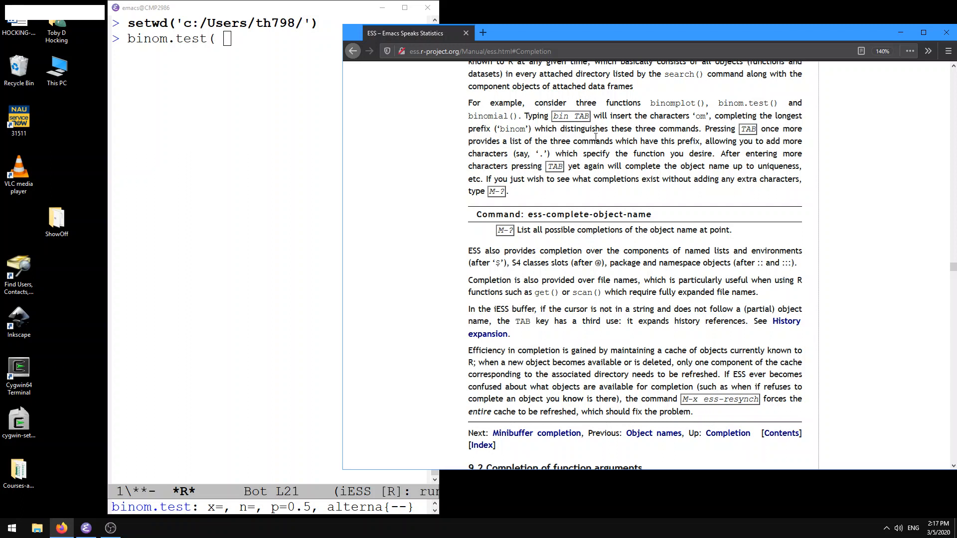
scroll(down, 3)
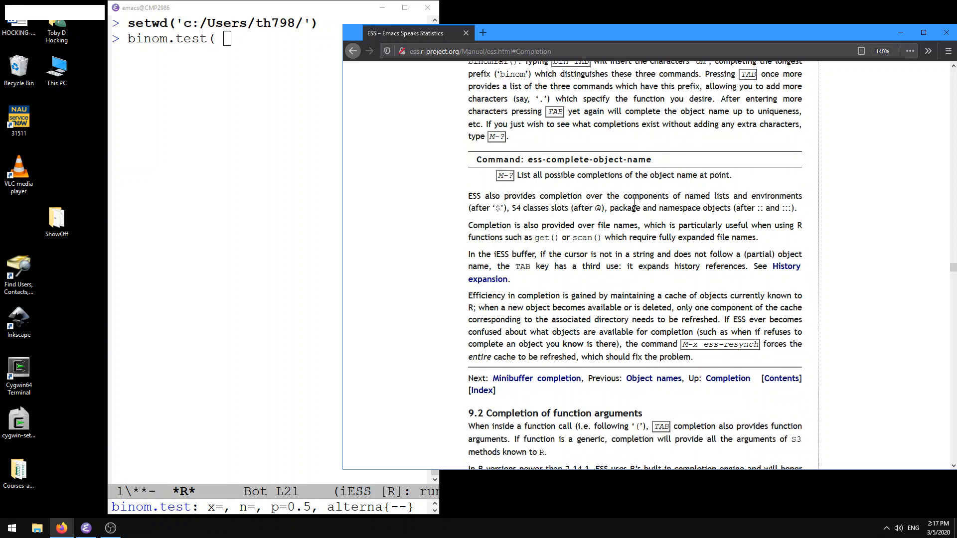
scroll(down, 3)
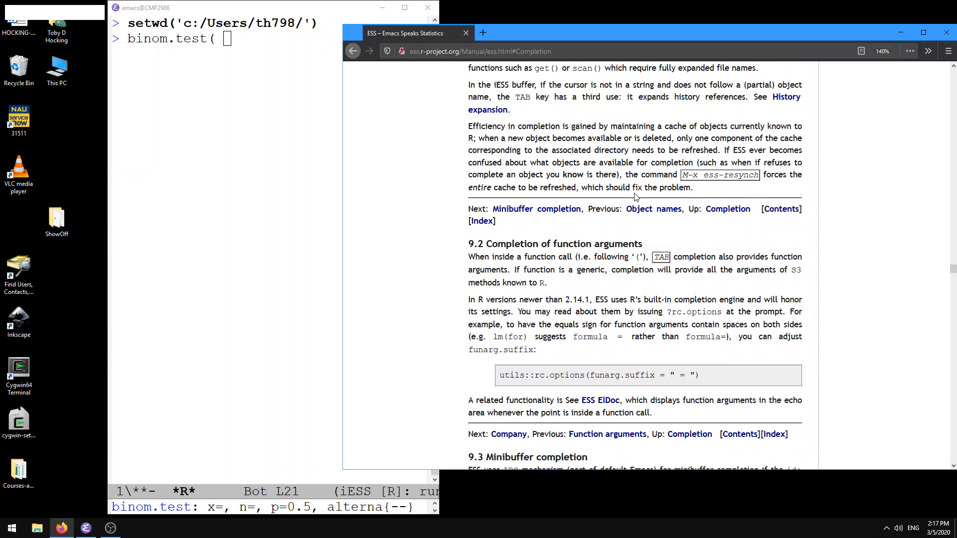
scroll(down, 3)
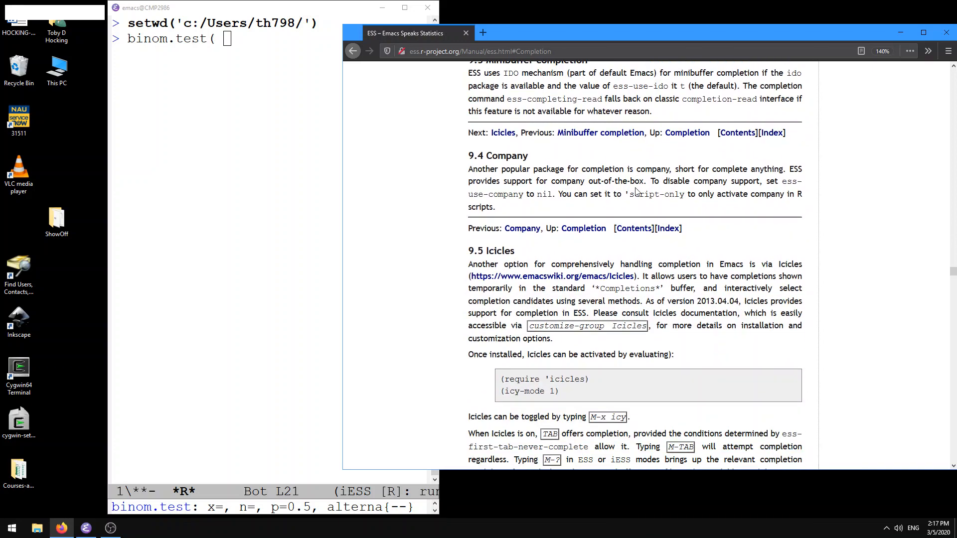
scroll(down, 3)
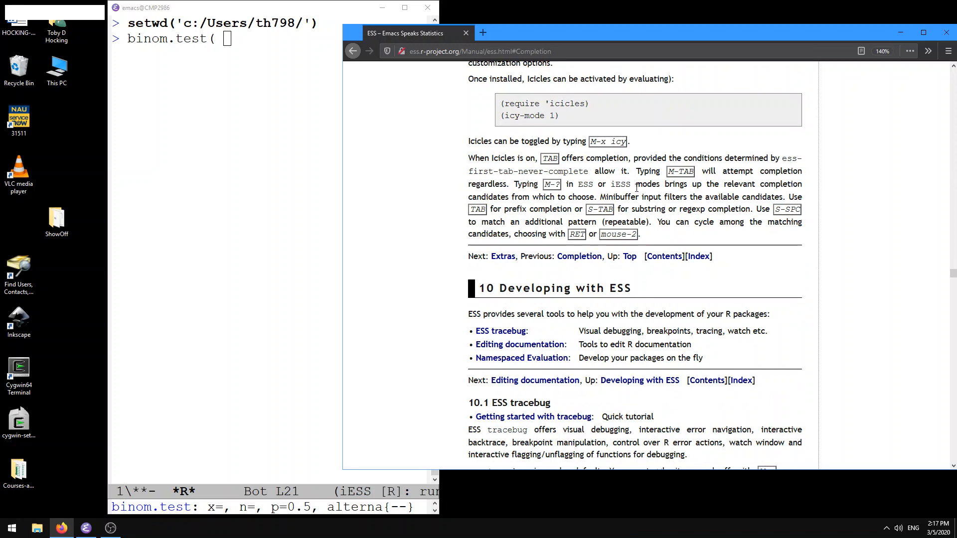
mouse_move(636, 220)
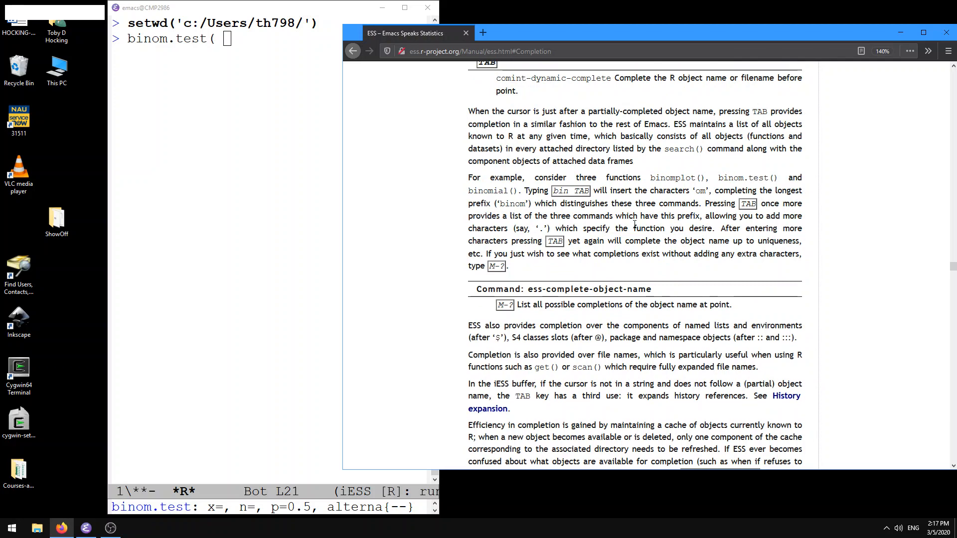
scroll(down, 3)
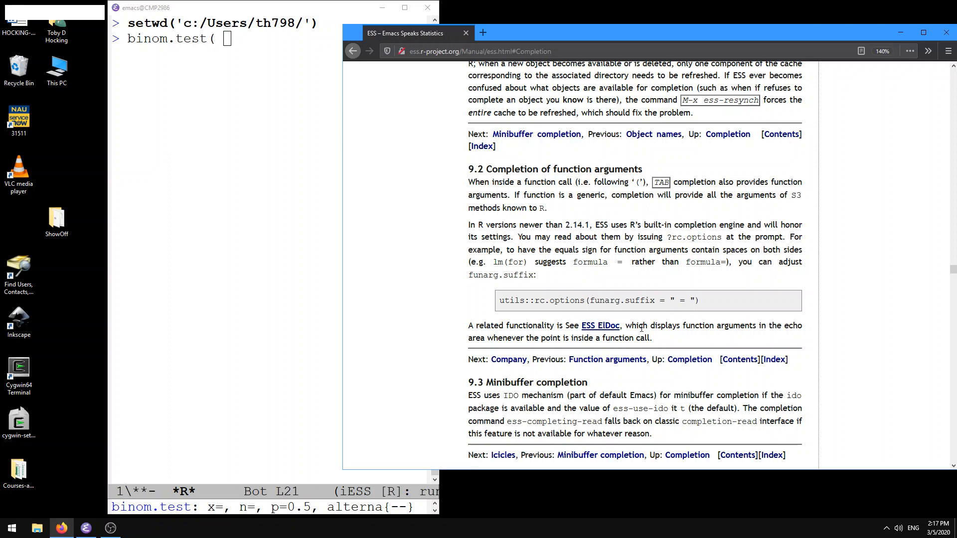
mouse_move(495, 338)
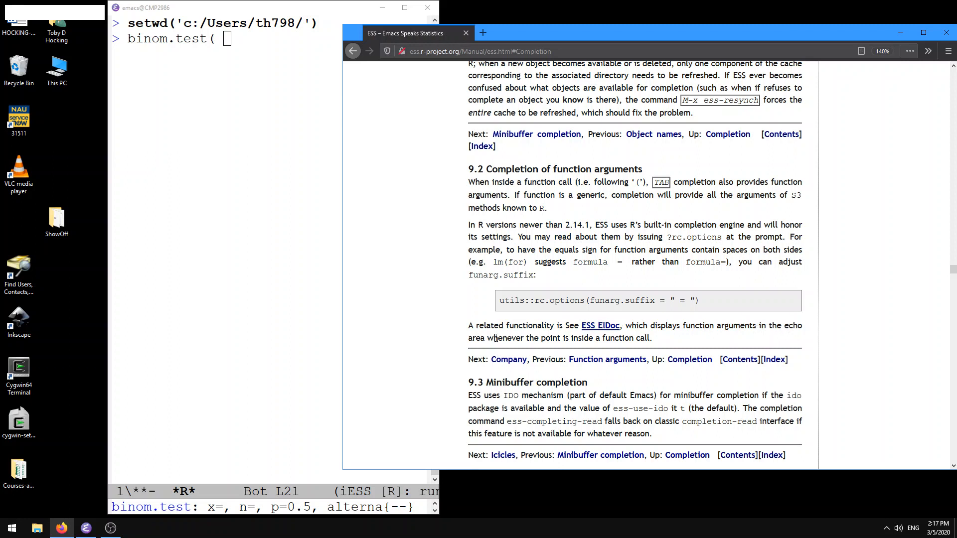
mouse_move(650, 342)
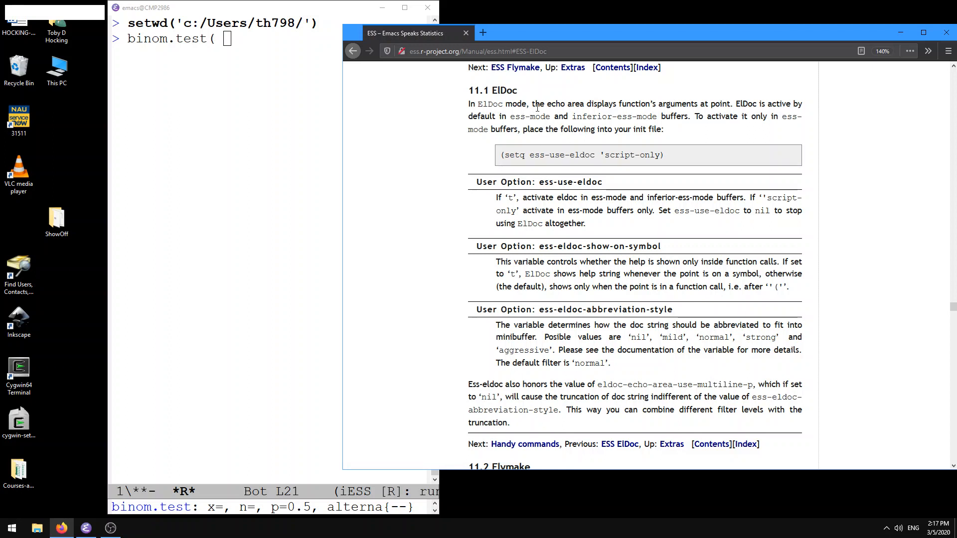
mouse_move(690, 115)
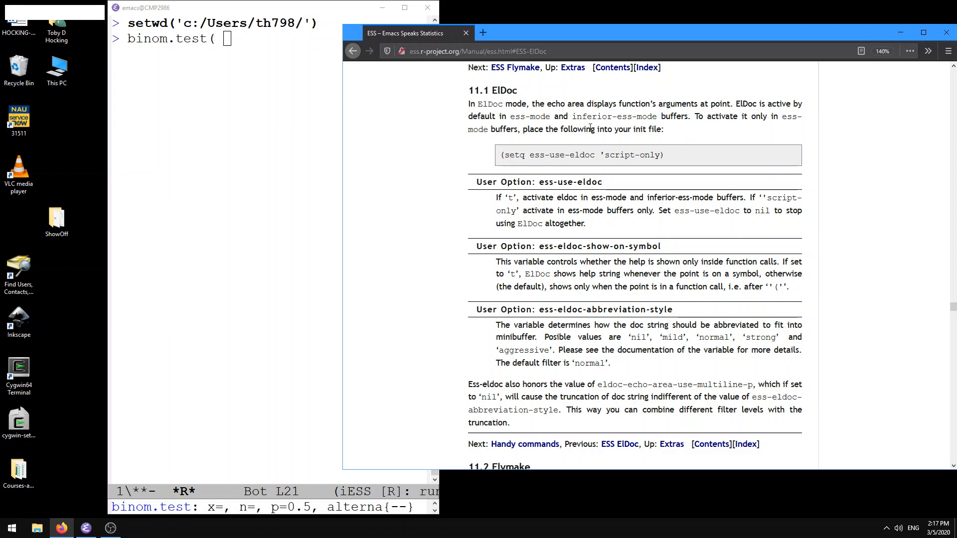
mouse_move(508, 333)
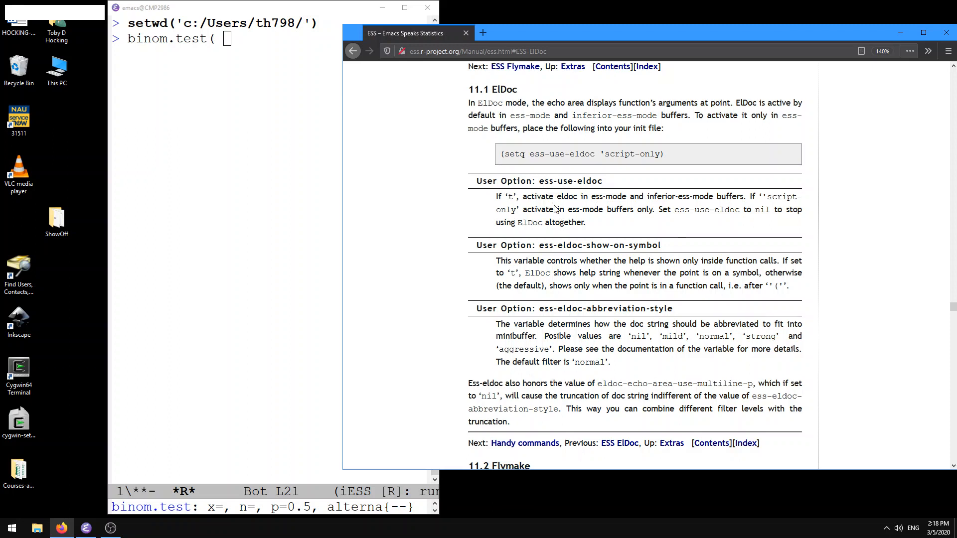
Scroll the manual down to the ElDoc section and its user options
scroll(down, 3)
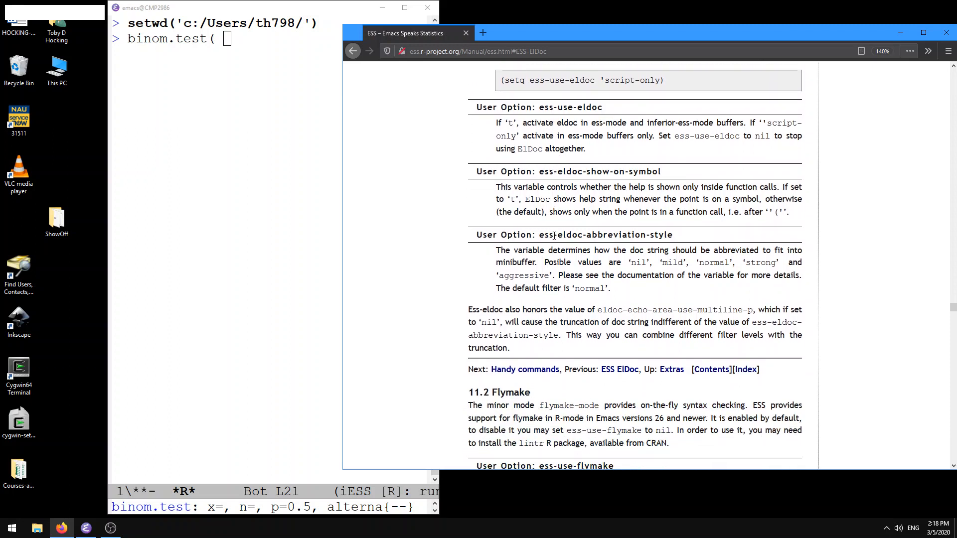
mouse_move(652, 249)
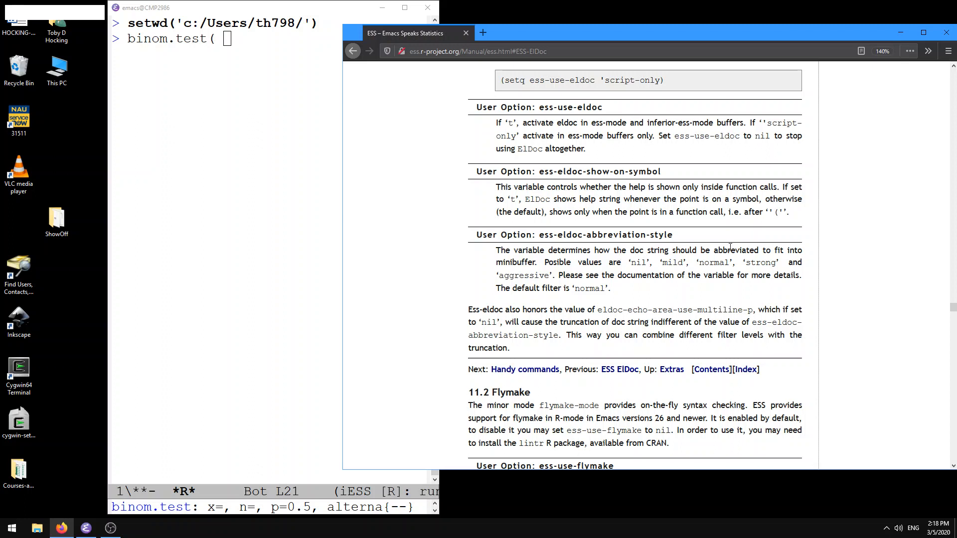
mouse_move(507, 266)
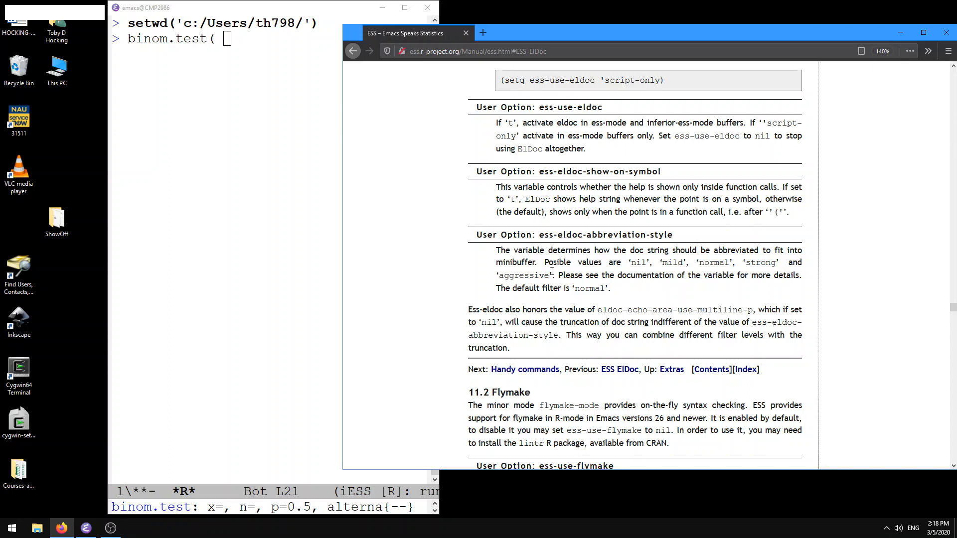
mouse_move(636, 276)
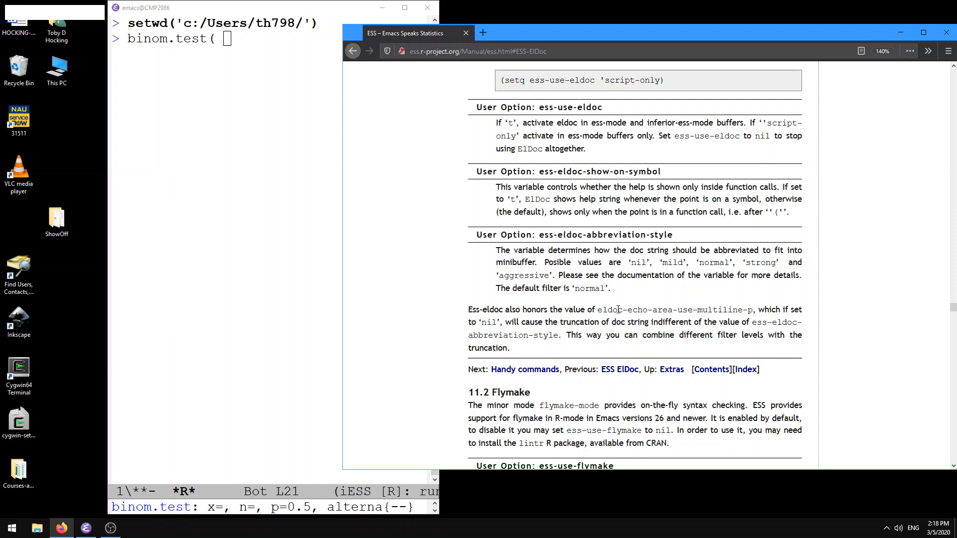
mouse_move(597, 304)
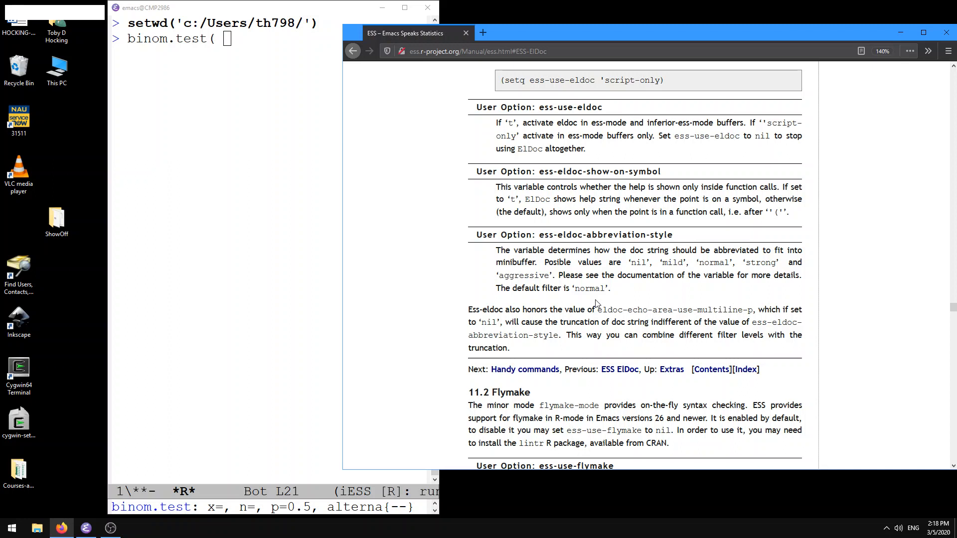
mouse_move(583, 299)
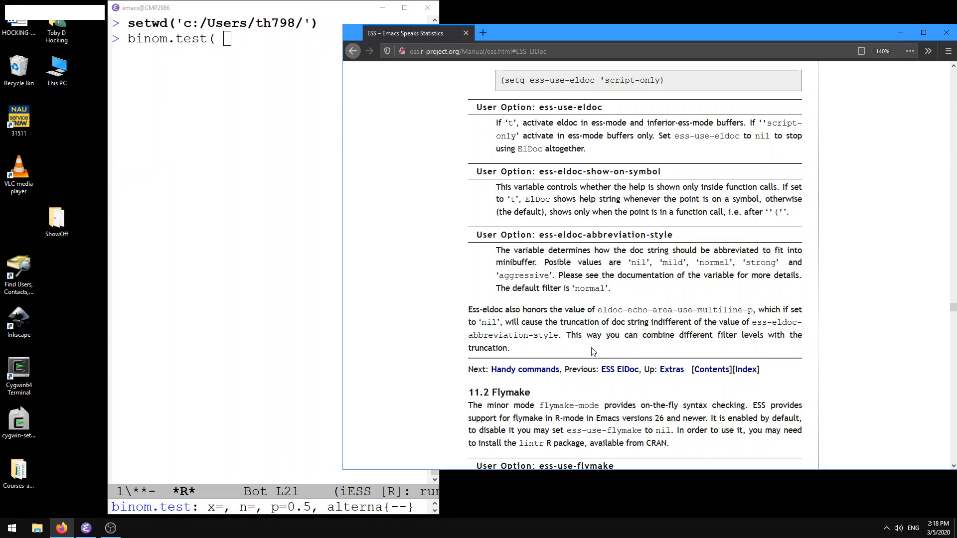
mouse_move(541, 232)
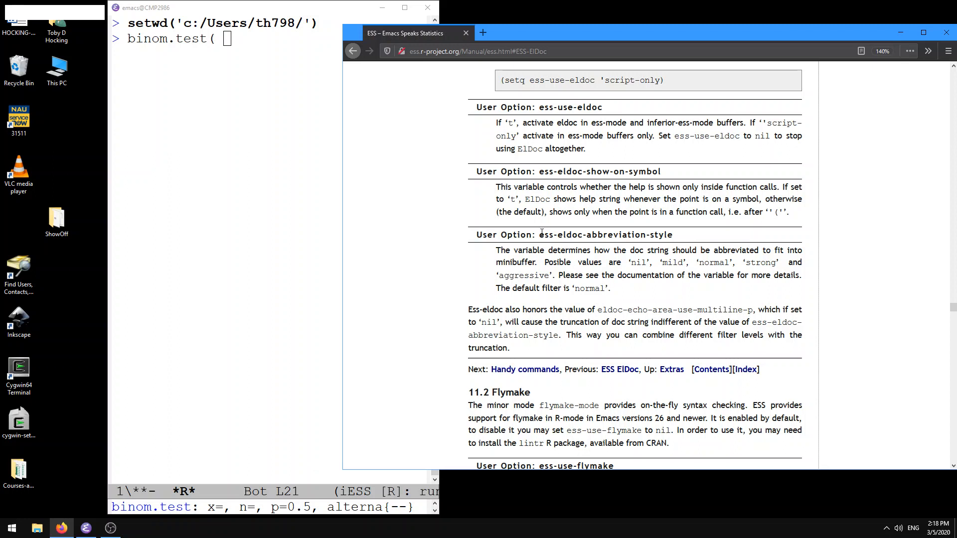
mouse_move(544, 309)
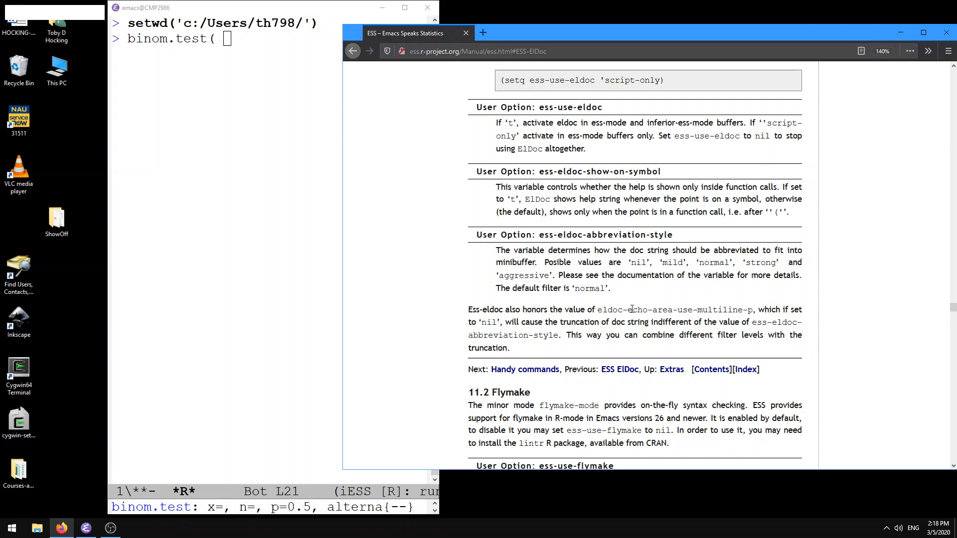
mouse_move(750, 311)
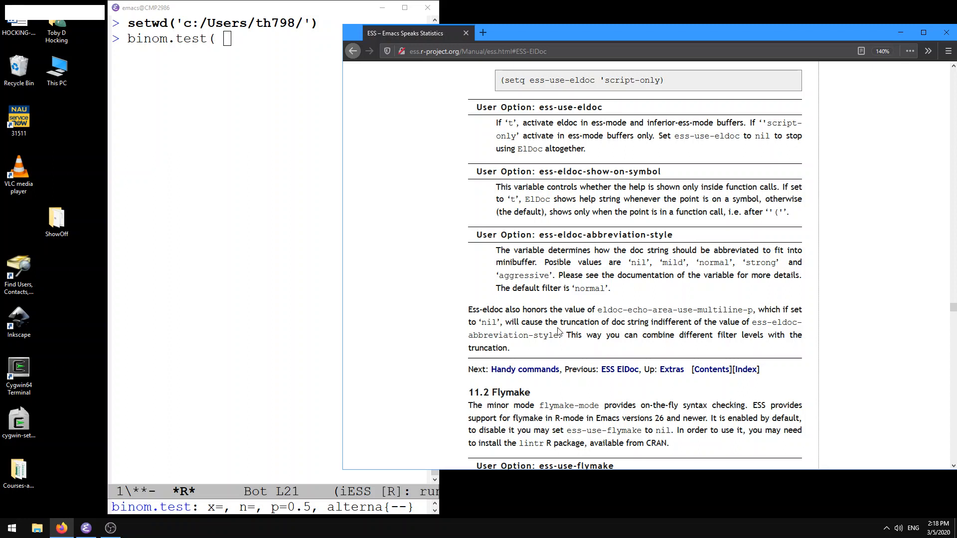
mouse_move(547, 324)
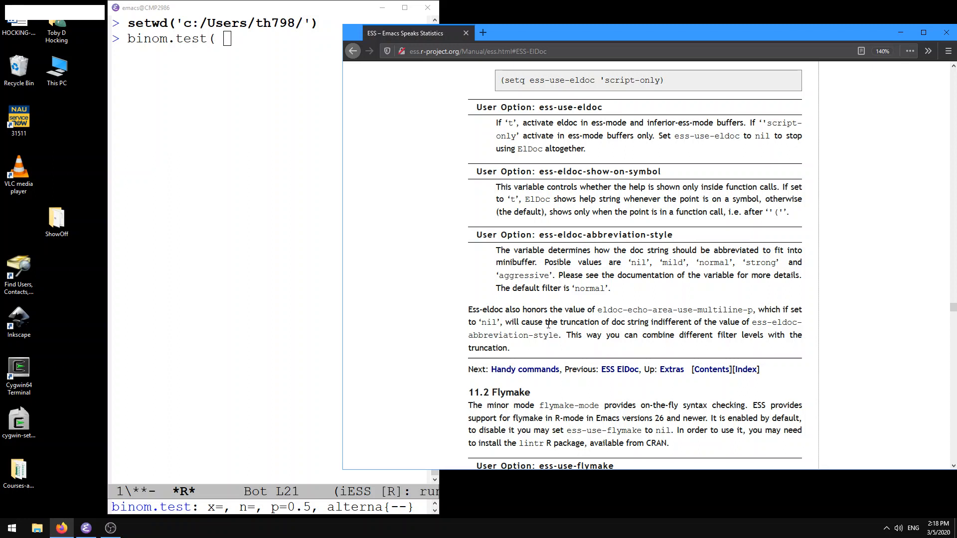
mouse_move(282, 480)
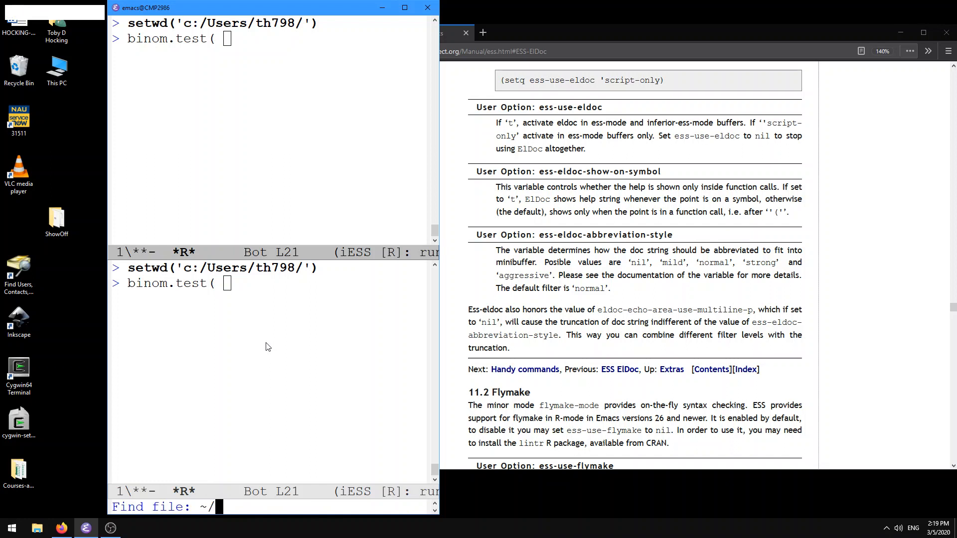
Open the ~/.emacs init file and jump to its end
key(Tab)
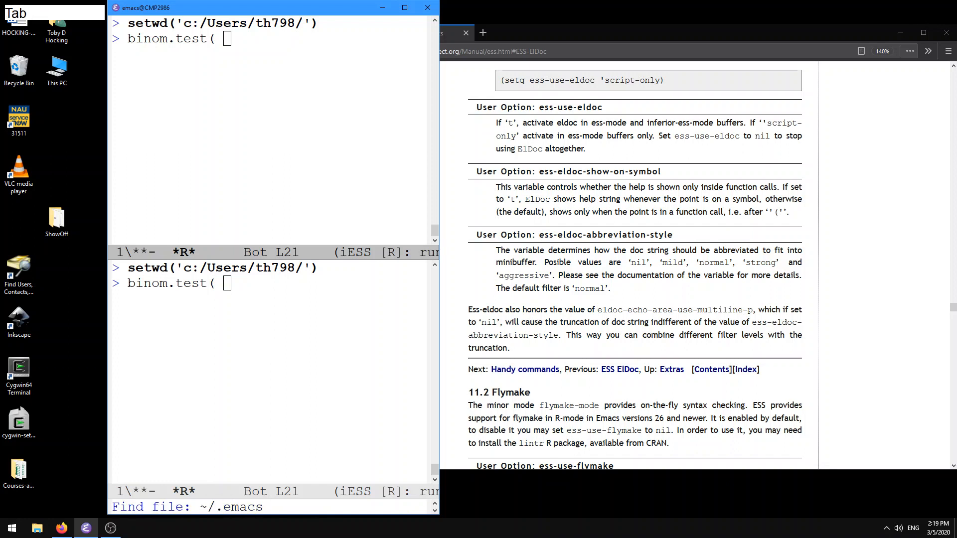
key(Return)
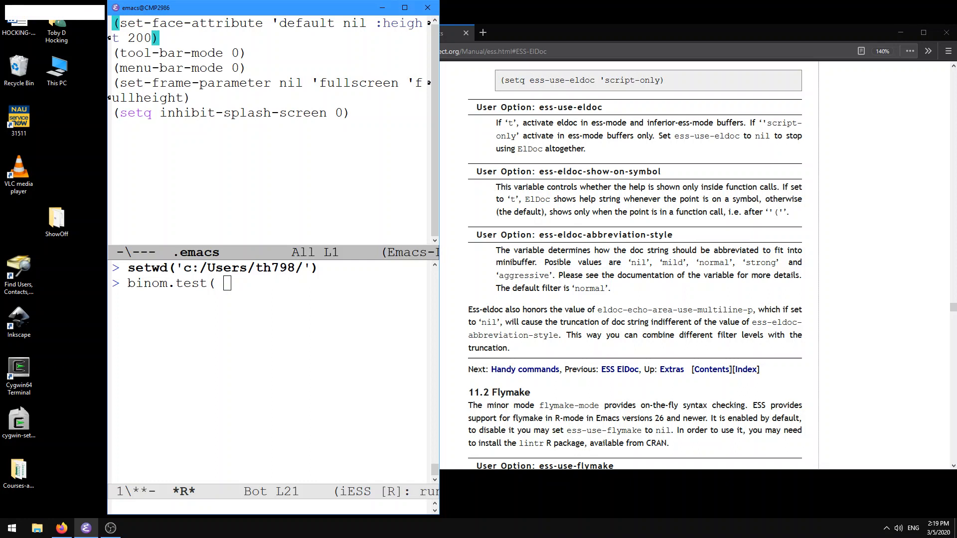
key(shift)
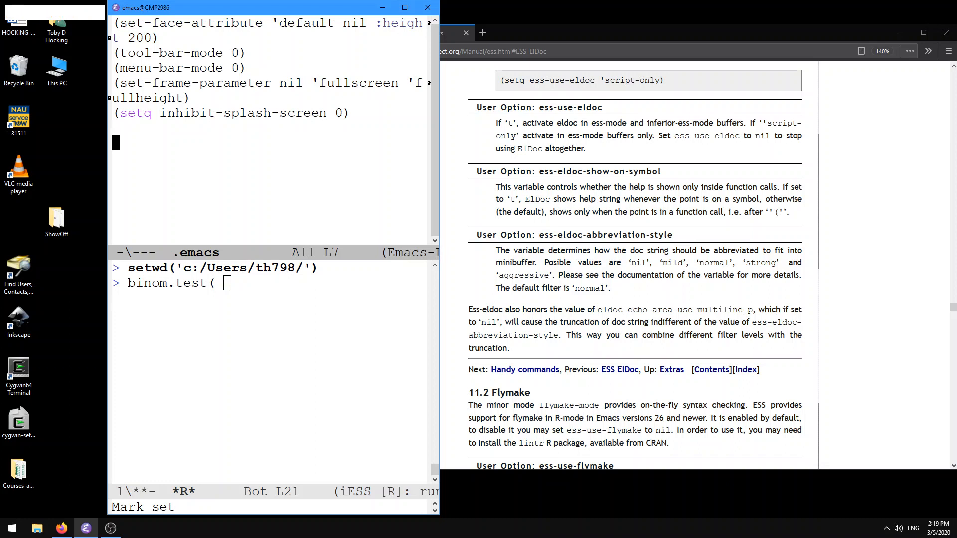
Type (setq ess-eldoc-abbreviation-style and look up the variable's documentation
text((setq)
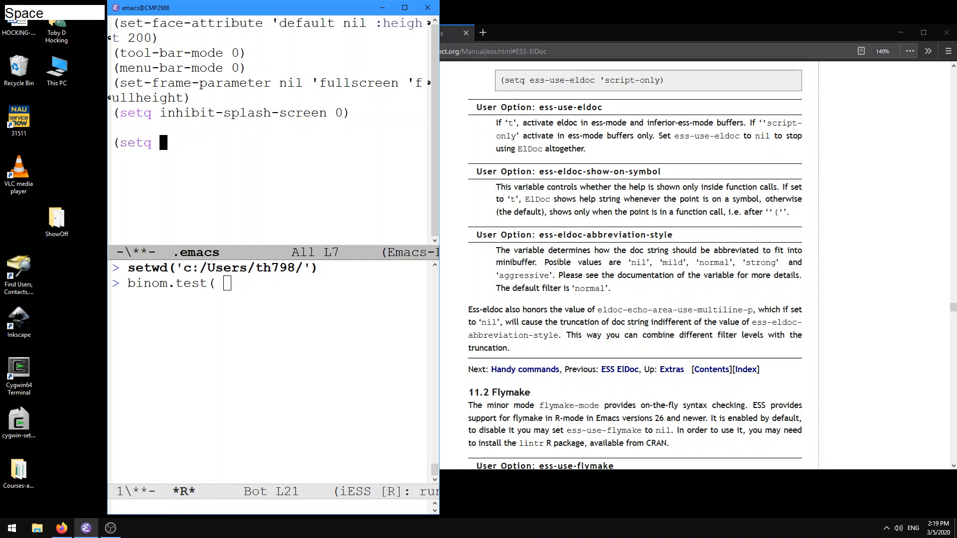
text(ess-eldoc)
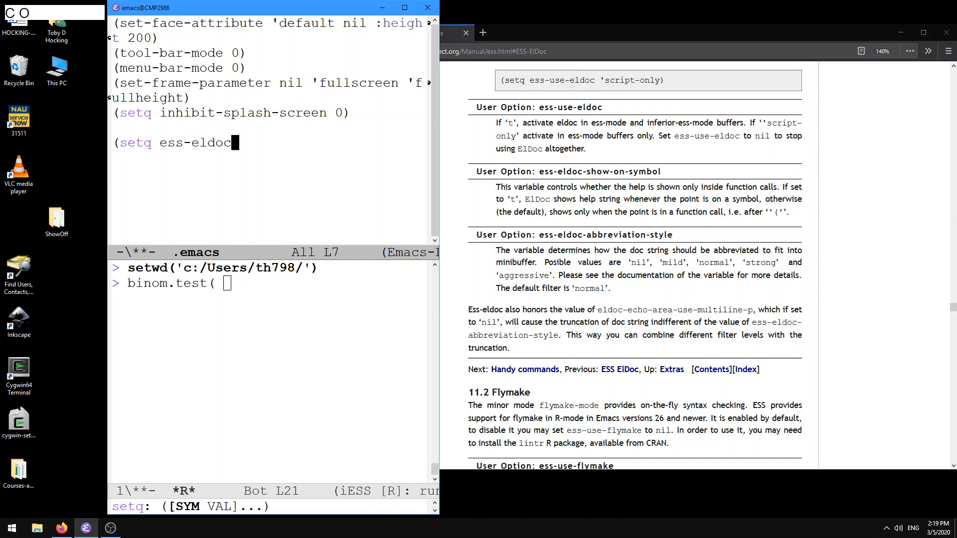
text(-abbrevi)
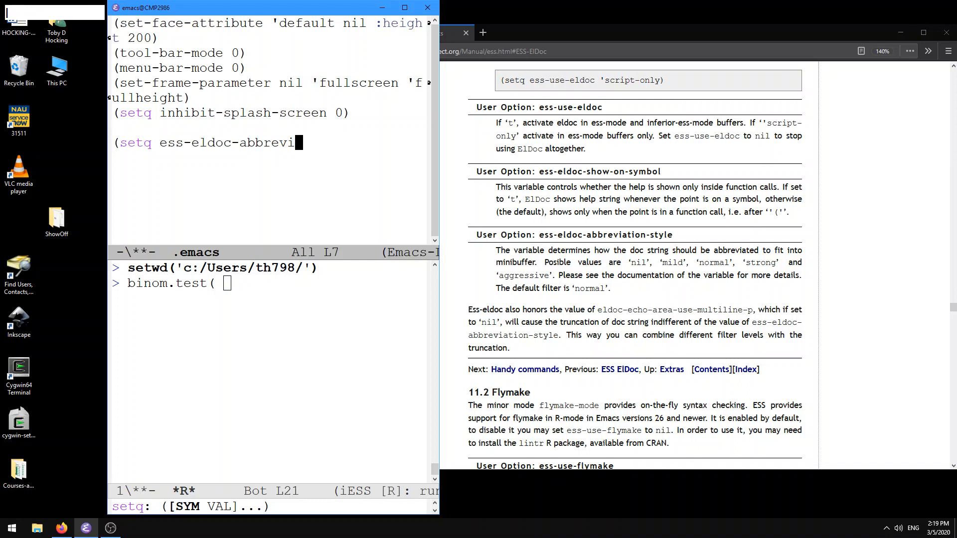
text(ation-style)
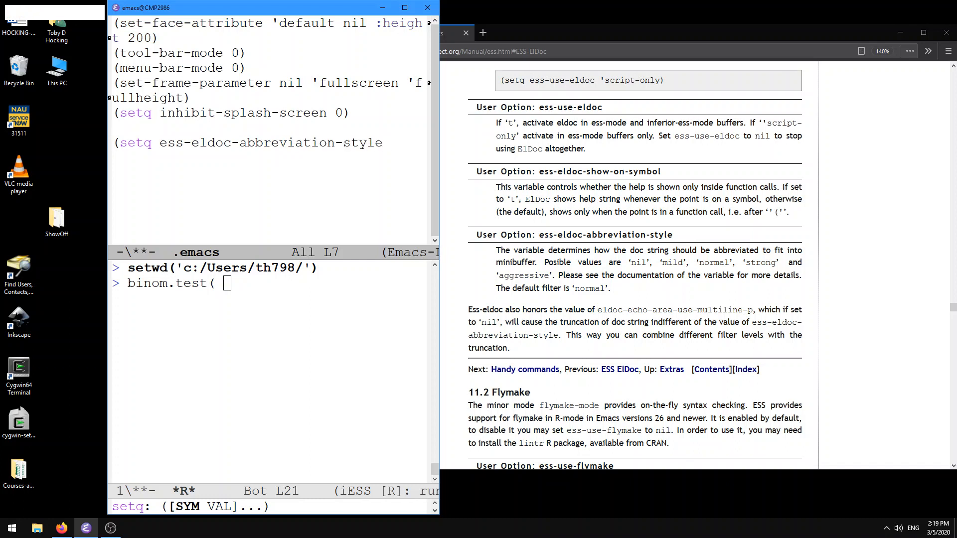
key(ctrl)
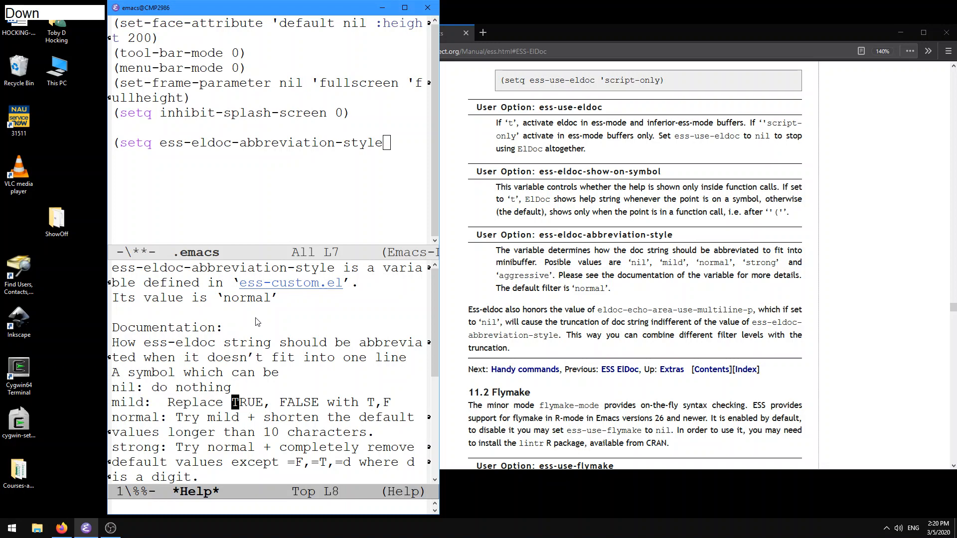
Read the ess-eldoc-abbreviation-style values from nil to aggressive, then return to .emacs
key(down)
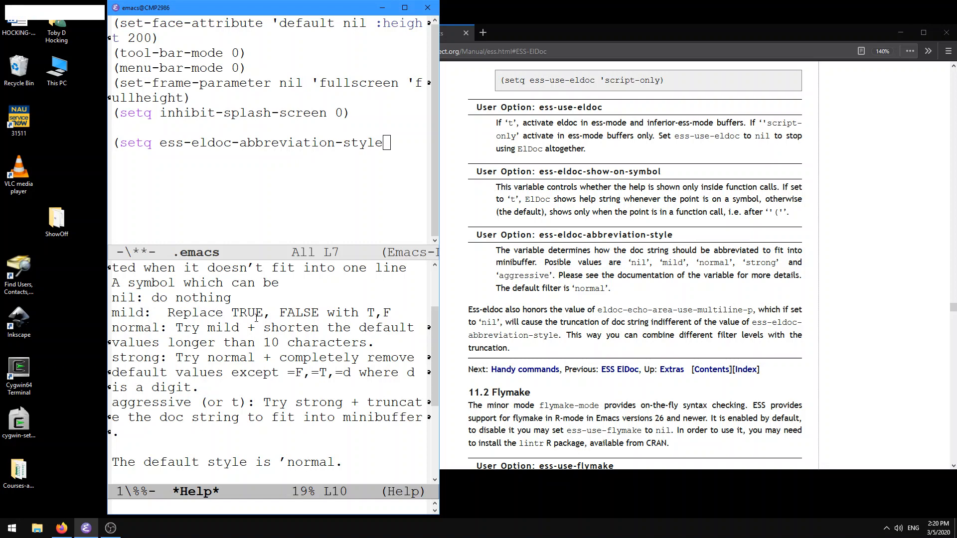
key(ctrl+x)
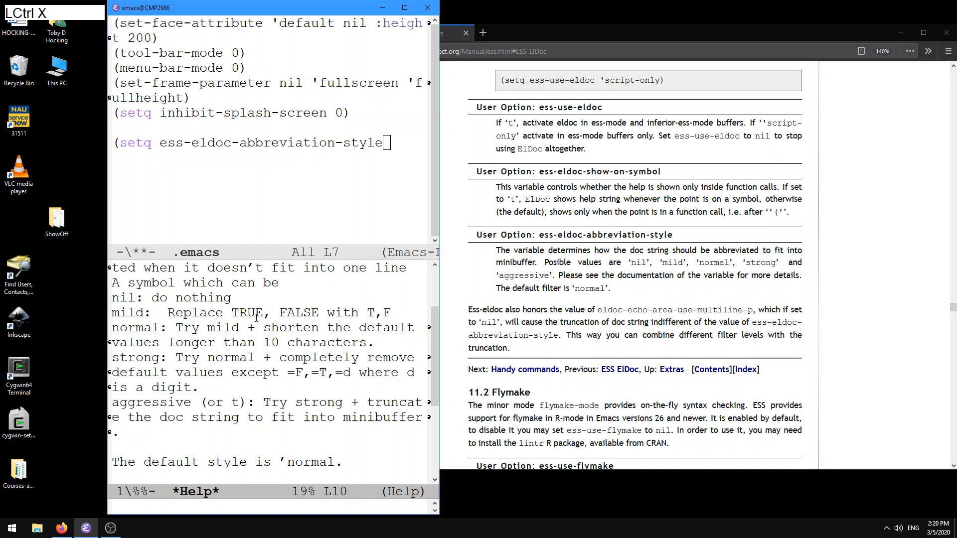
Finish the line as (setq ess-eldoc-abbreviation-style 'nil) and check the variable's value
text(')
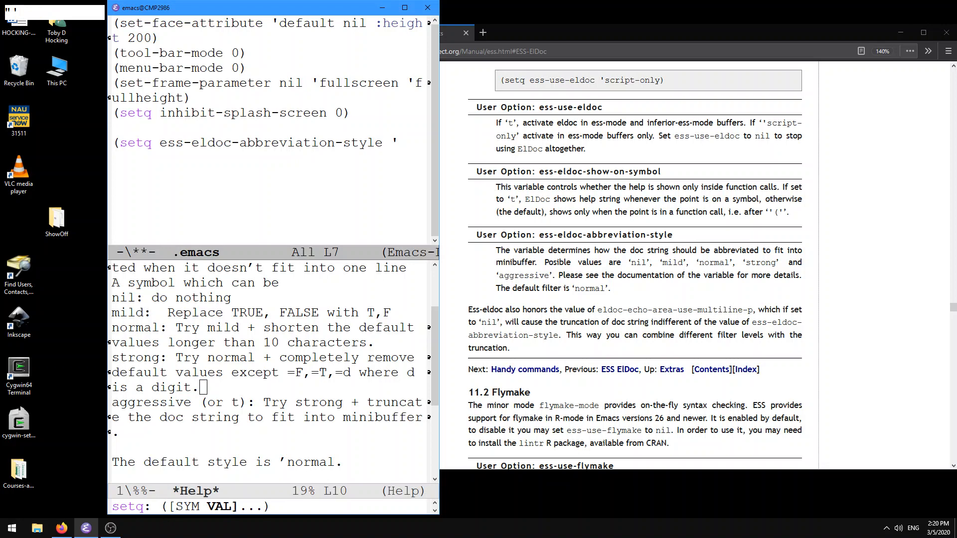
text(nil))
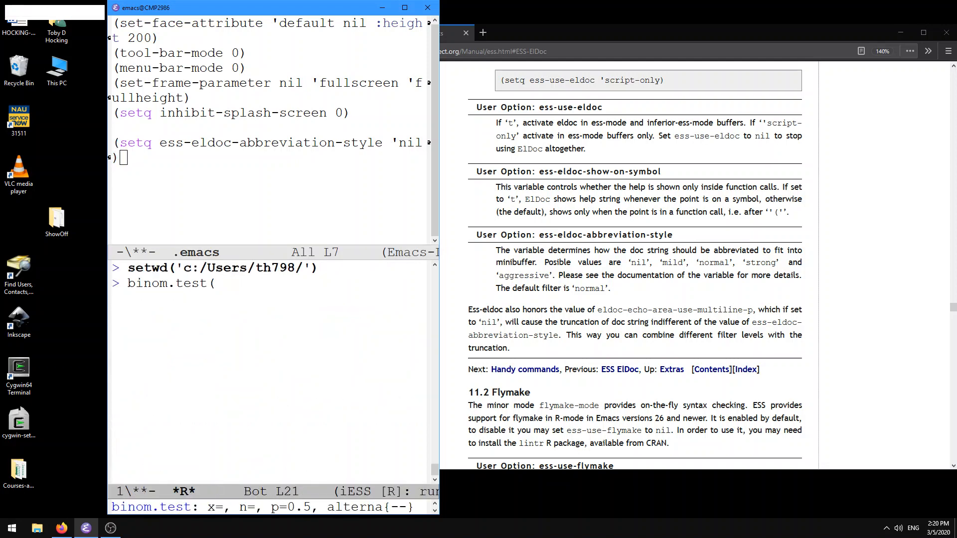
key(Backspace)
text(ess-eldoc-ab)
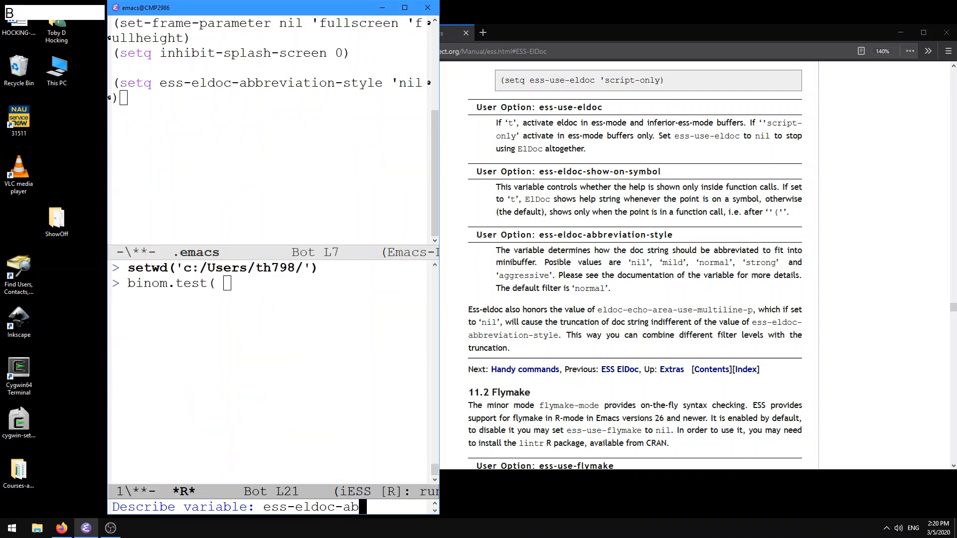
key(Return)
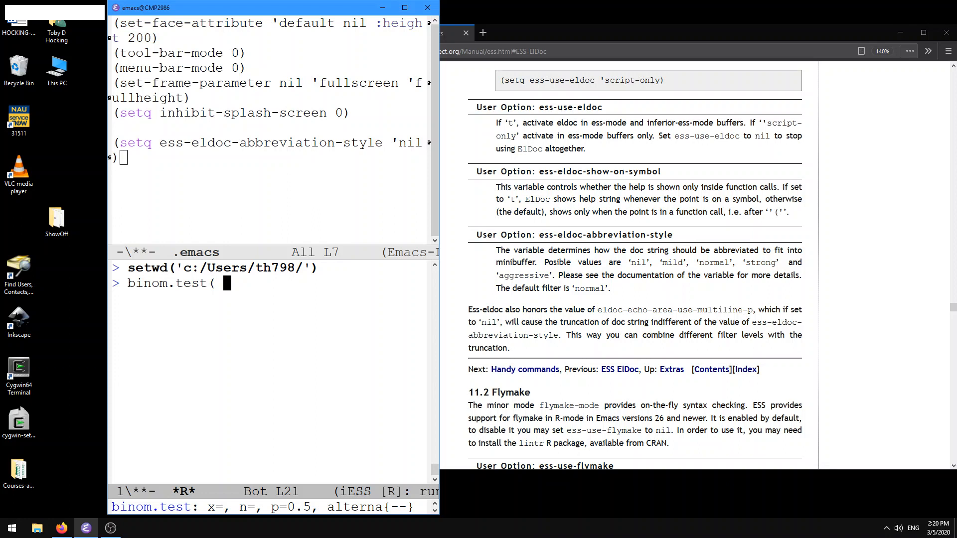
mouse_move(426, 348)
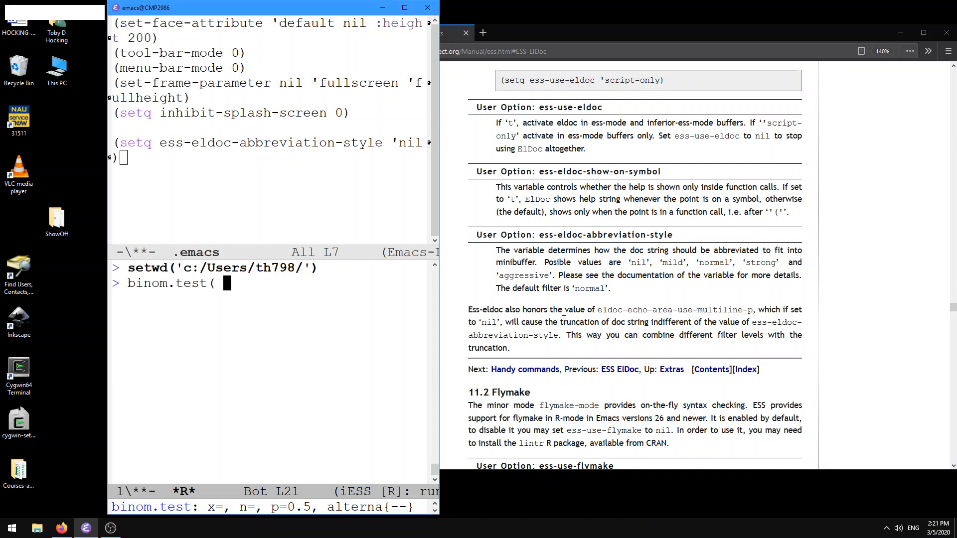
mouse_move(759, 325)
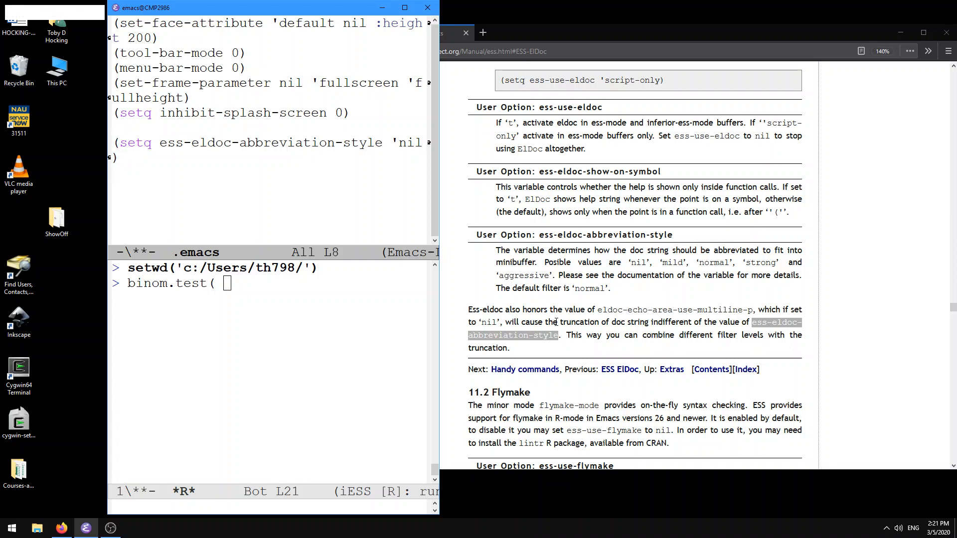
Paste the copied variable name, start its setq line, and confirm ess-eldoc-abbreviation-style is nil
key(ctrl+y)
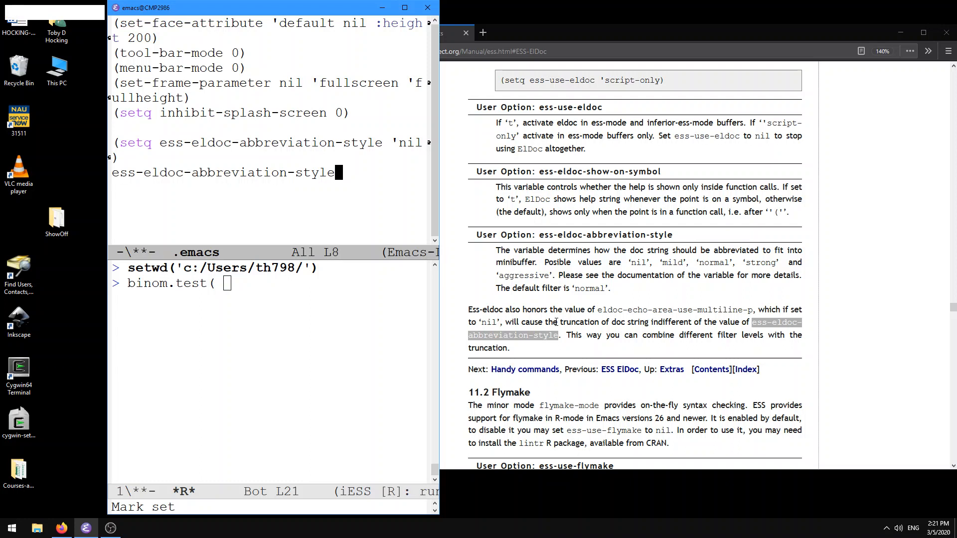
key(ctrl+a)
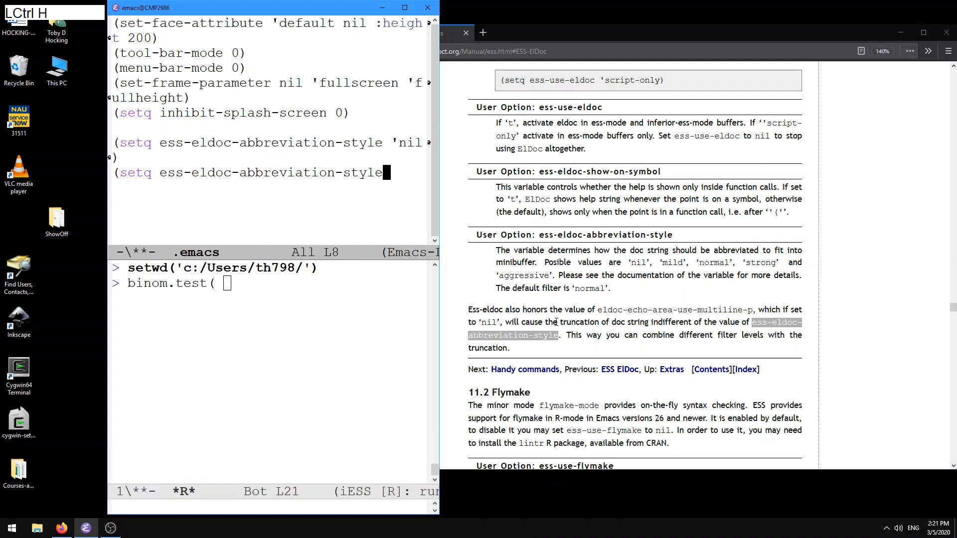
key(ctrl+h)
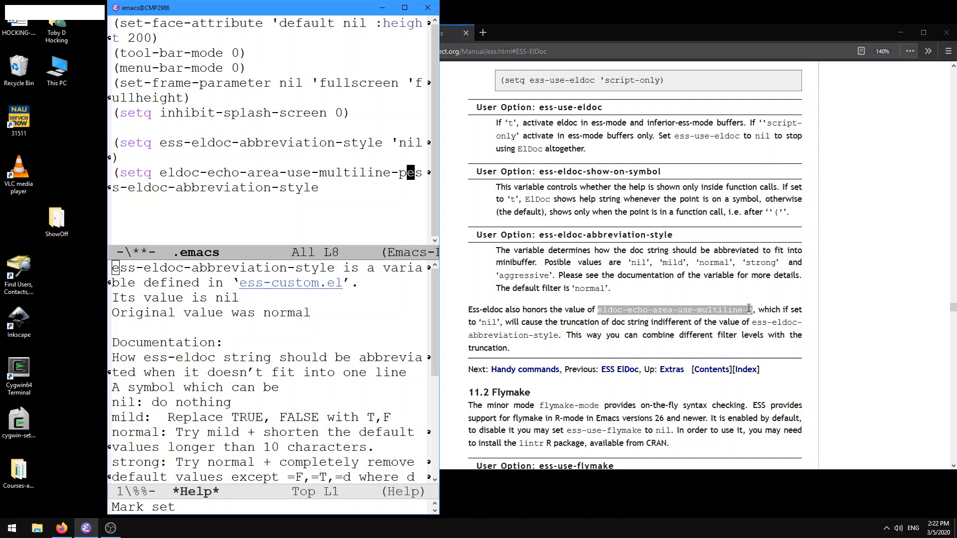
Clear leftover text, read eldoc-echo-area-use-multiline-p help, and finish the setq with t
key(ctrl+k)
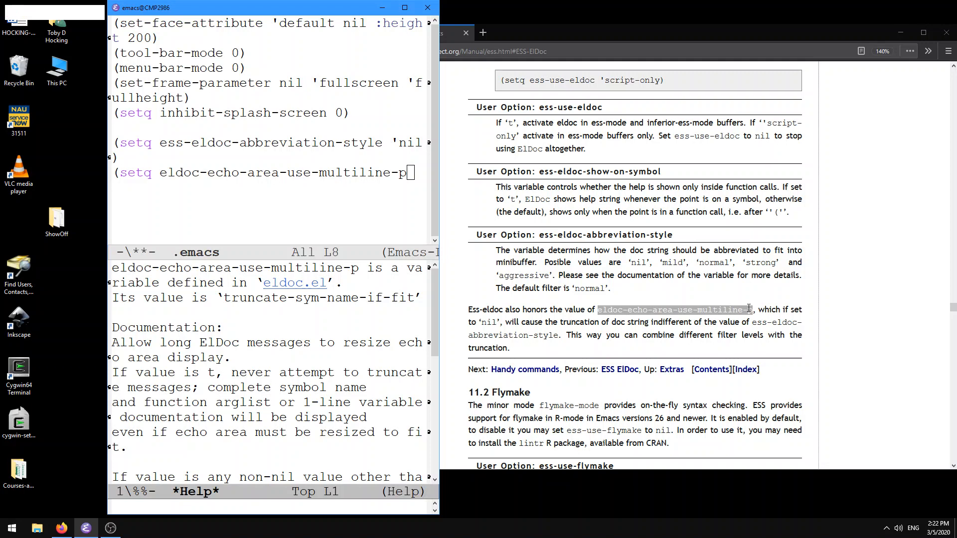
key(down)
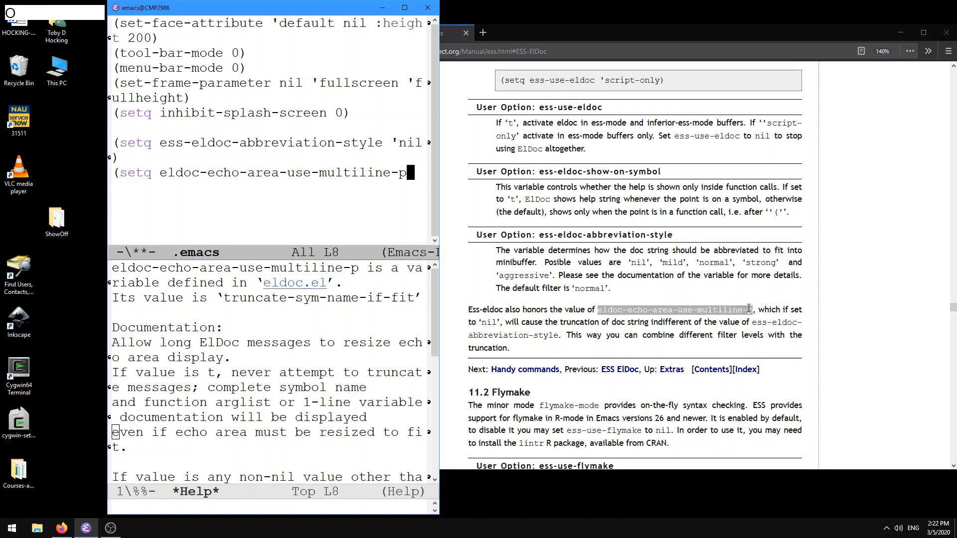
text(t))
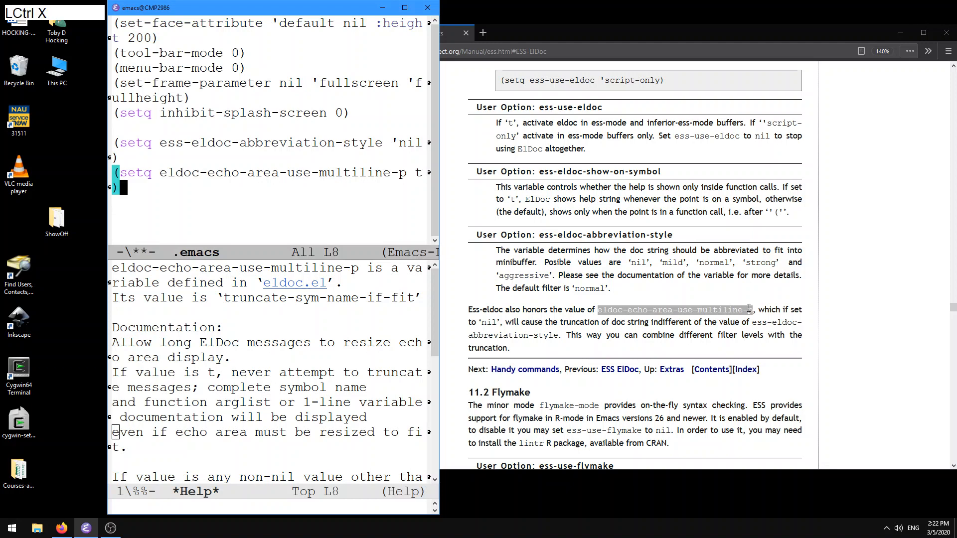
Evaluate (setq eldoc-echo-area-use-multiline-p t) and return to the *R* session
key(ctrl+x)
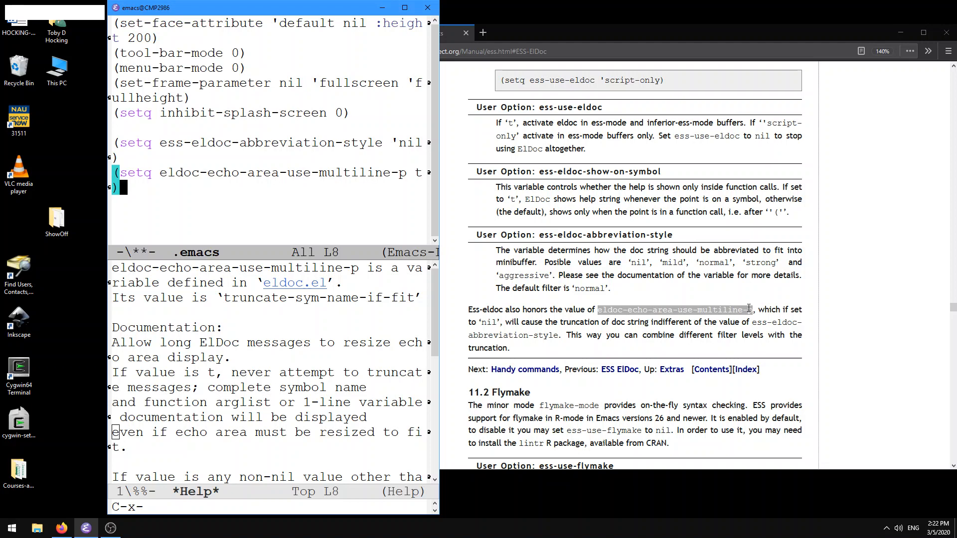
key(ctrl+e)
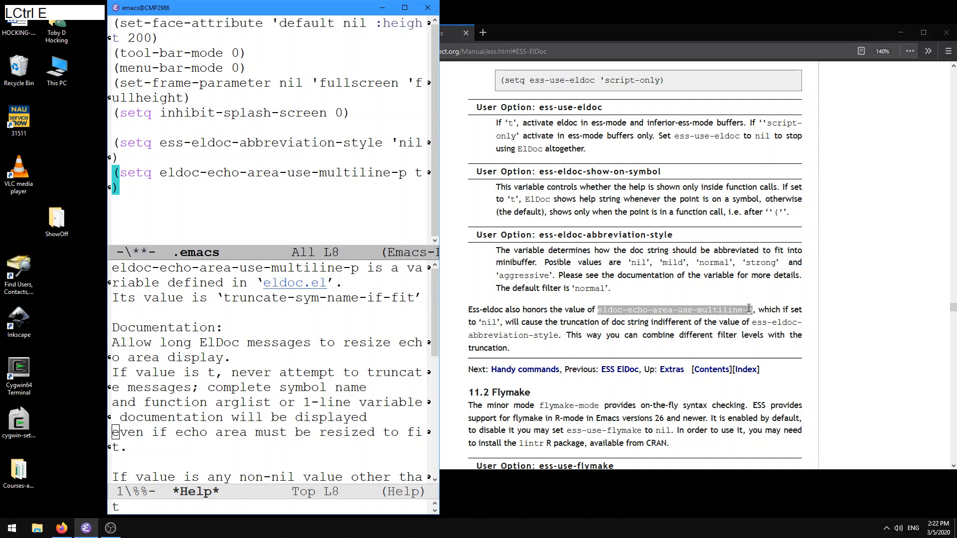
key(ctrl+x)
text(binom.test()
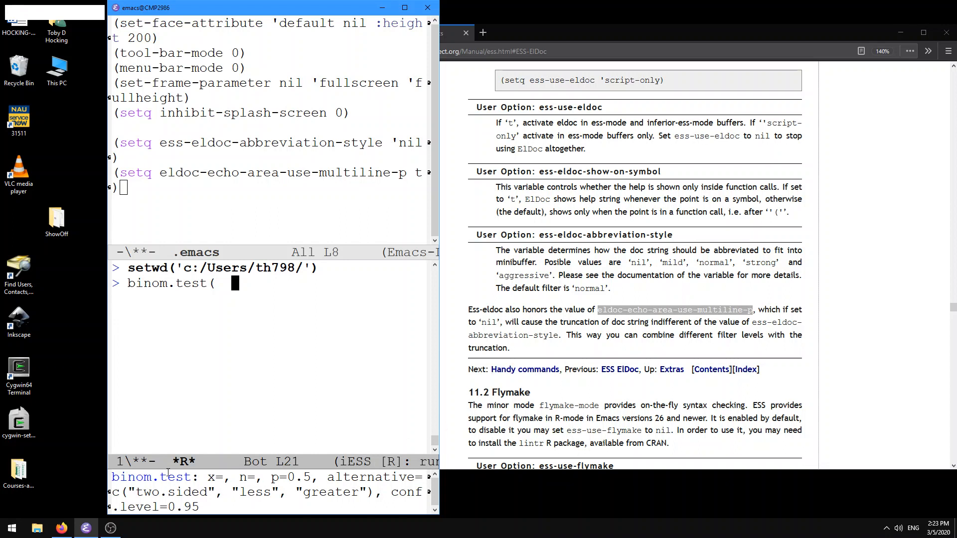
mouse_move(232, 485)
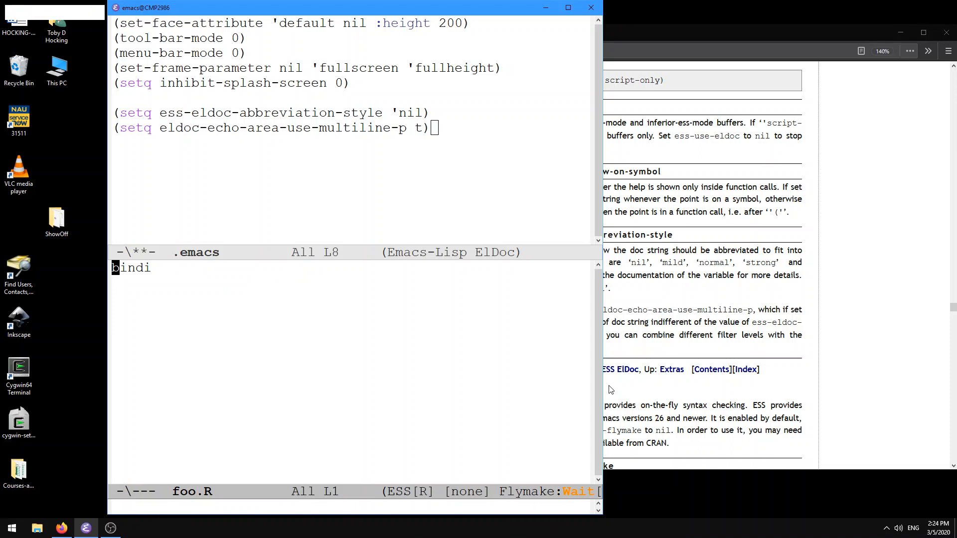
Remove the stray text in foo.R and type binom.test( to show its argument hint
key(ctrl+k)
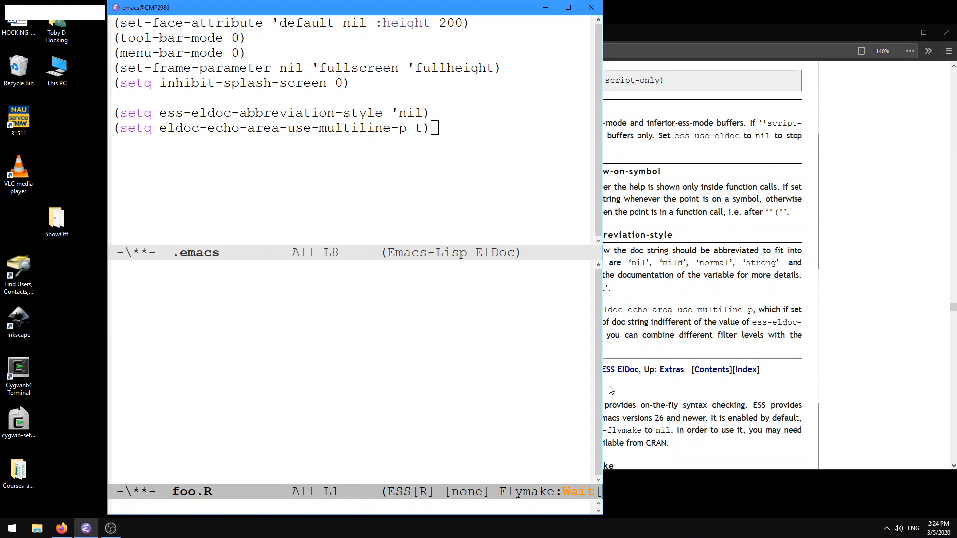
text(bin)
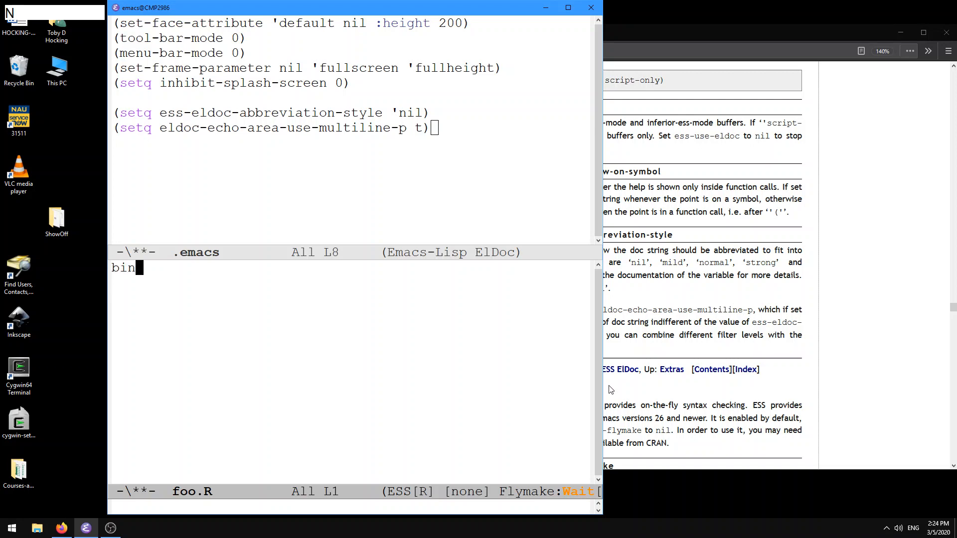
text(om.test)
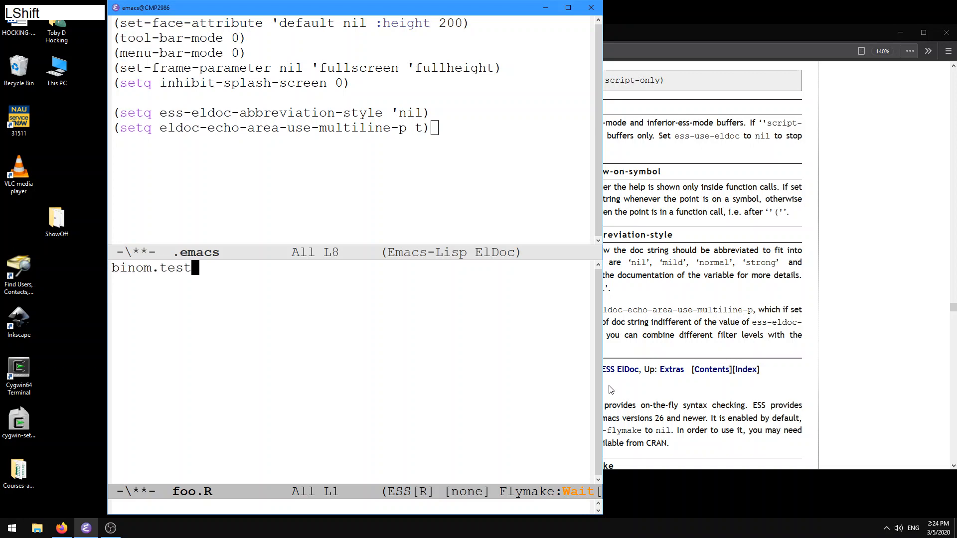
text(()
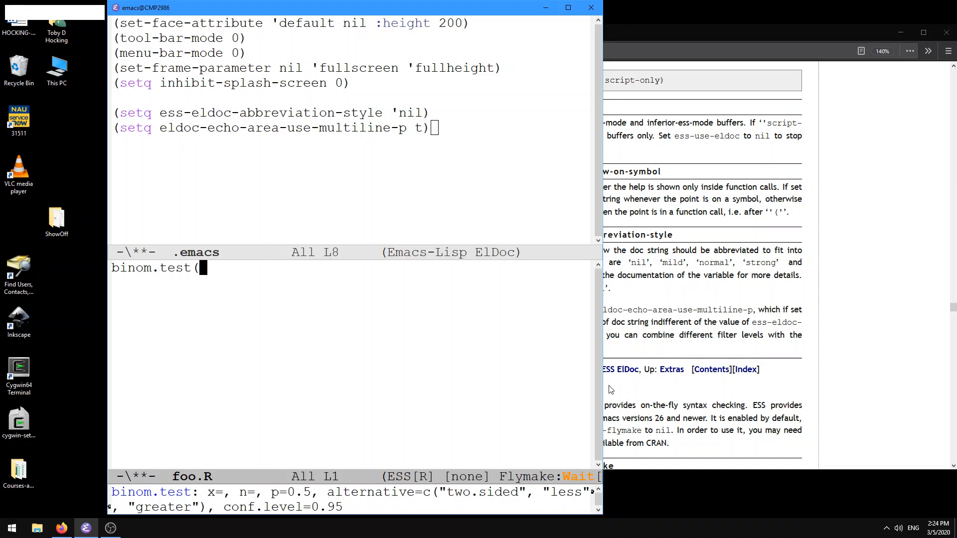
mouse_move(521, 448)
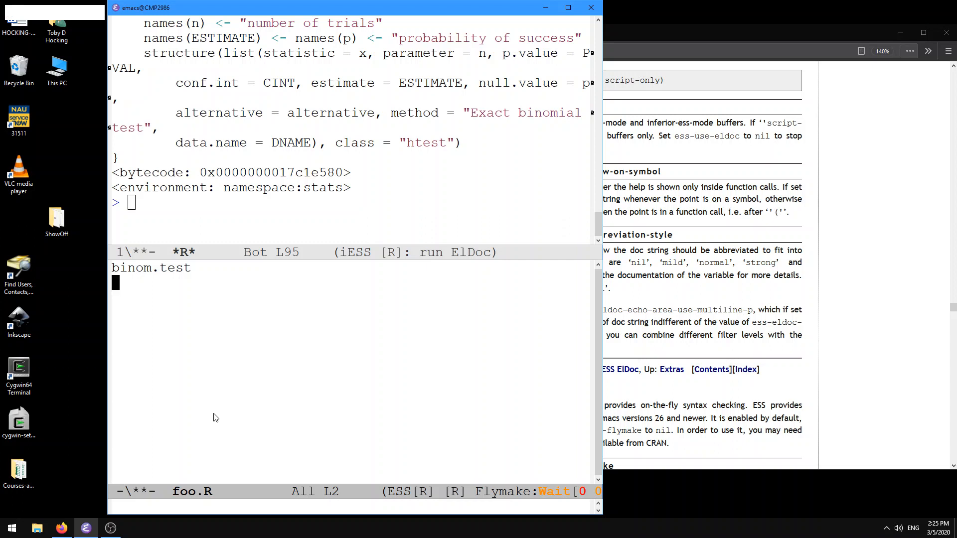
Launch a second R process, *R:2*, for the foo.R script
key(ctrl+c)
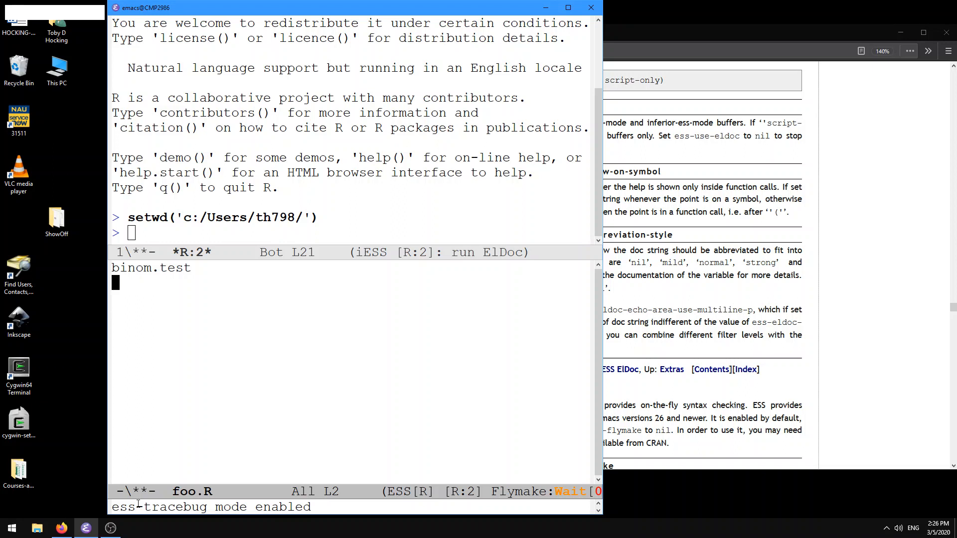
Switch the lower window to the *R* buffer so it sits below *R:2*
text(x)
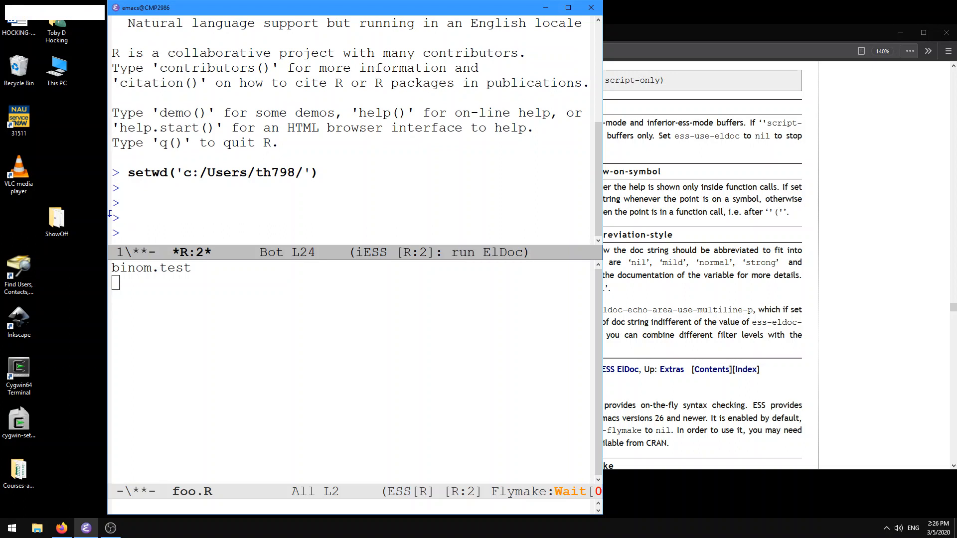
key(ctrl+x)
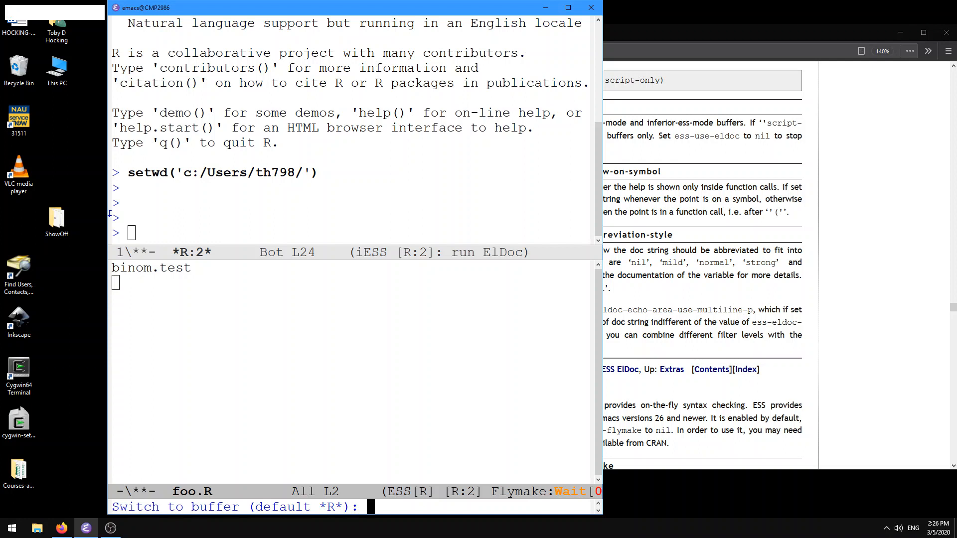
key(Tab)
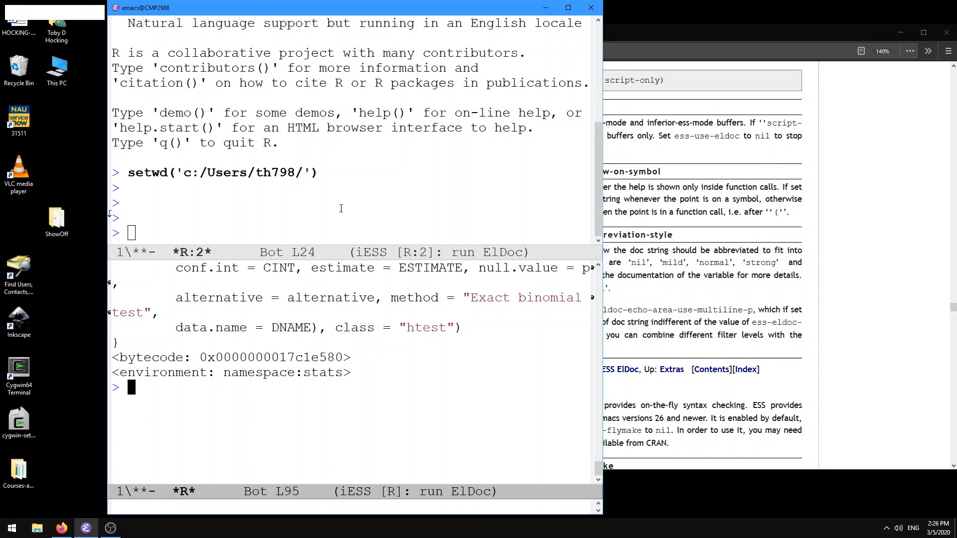
mouse_move(326, 141)
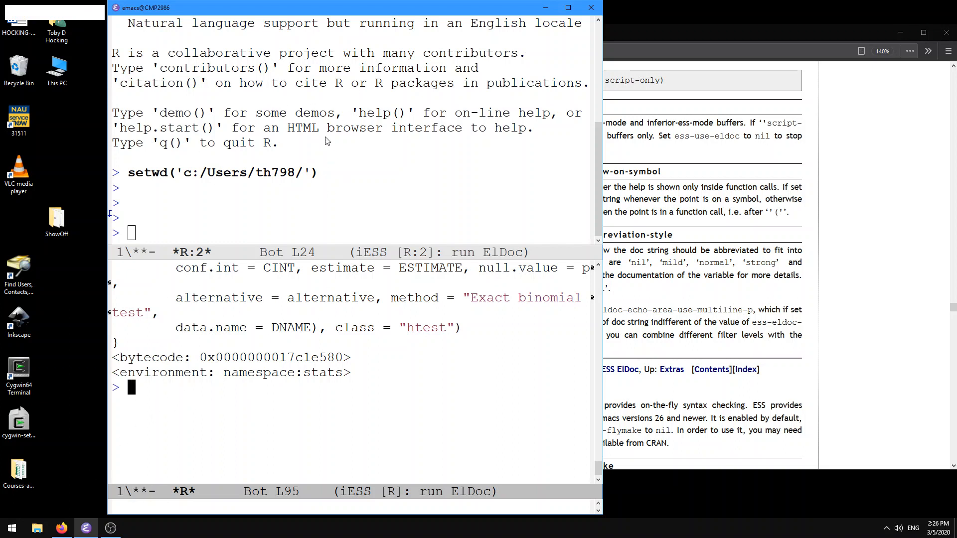
mouse_move(291, 144)
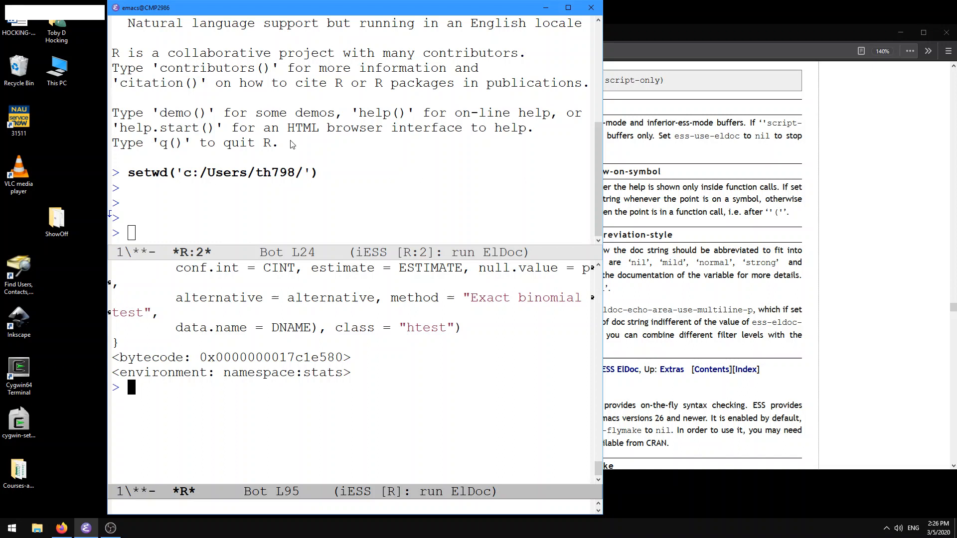
Create ~/foo2.R and start entering x <- rnorm(1) there
key(C-x C-f)
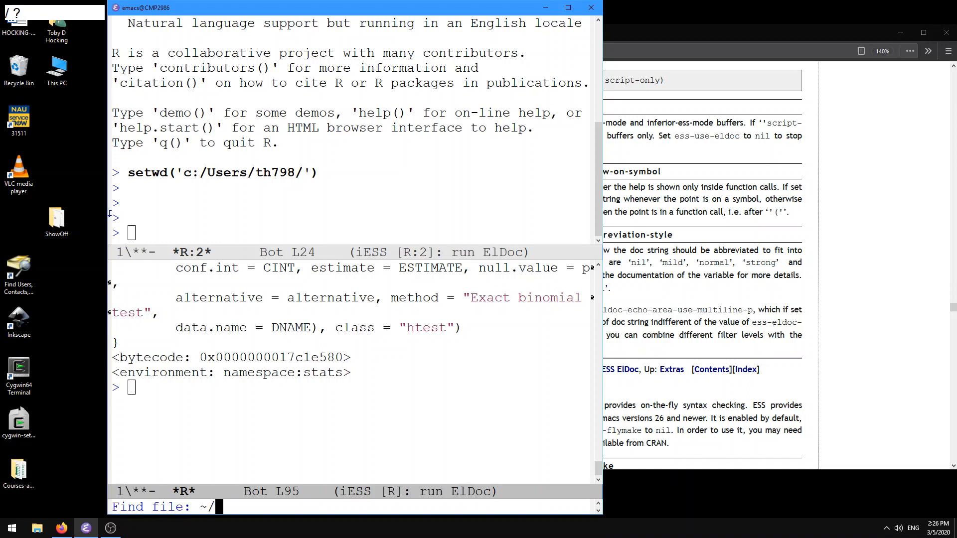
text(f)
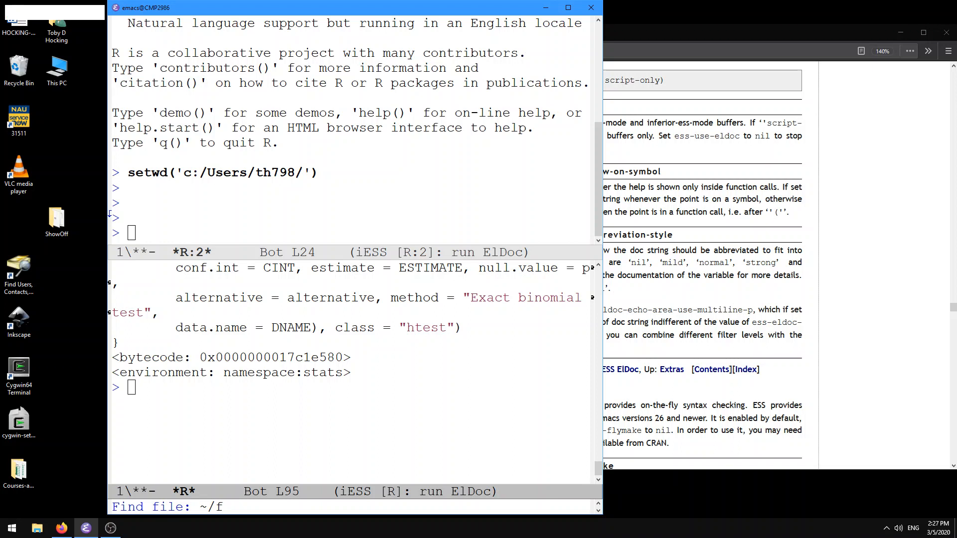
text(oo2.R)
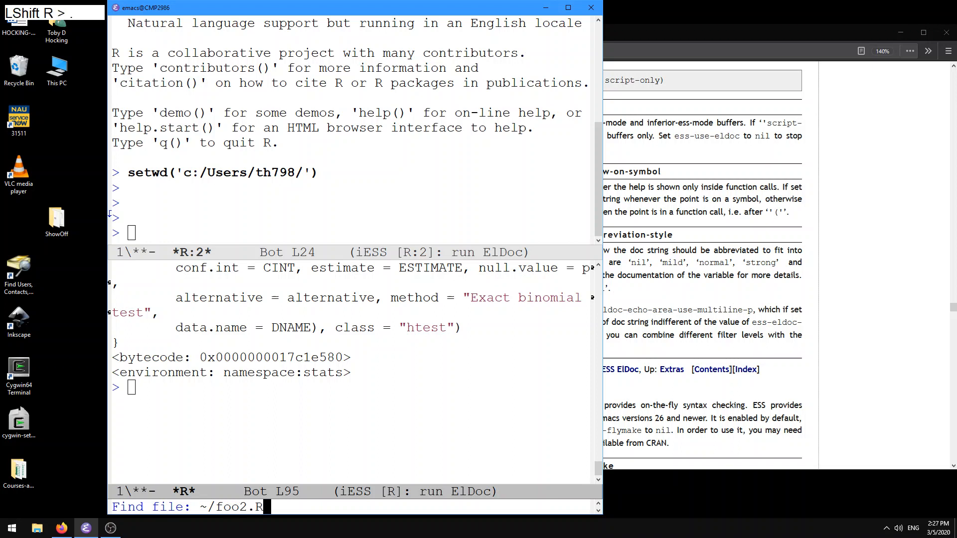
key(Return)
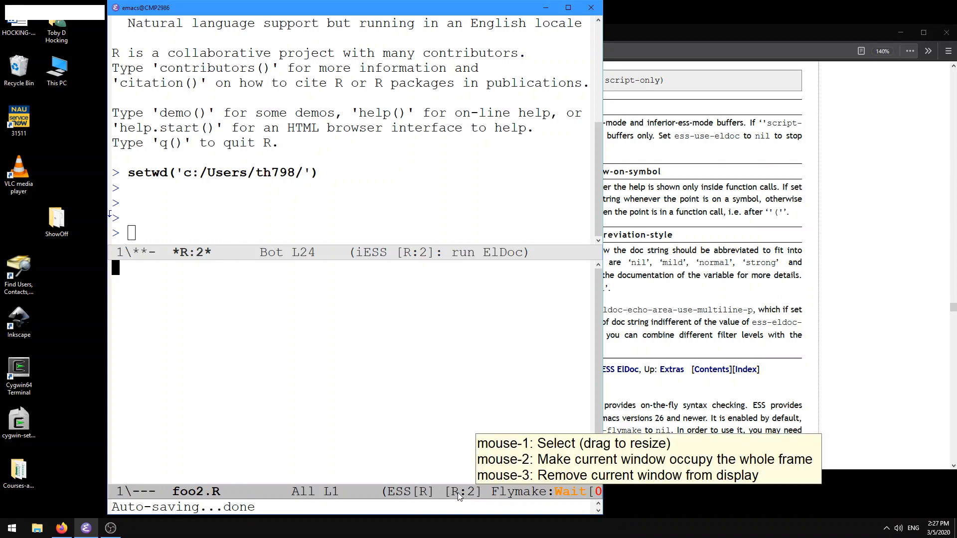
text(x <- rnorm(1)
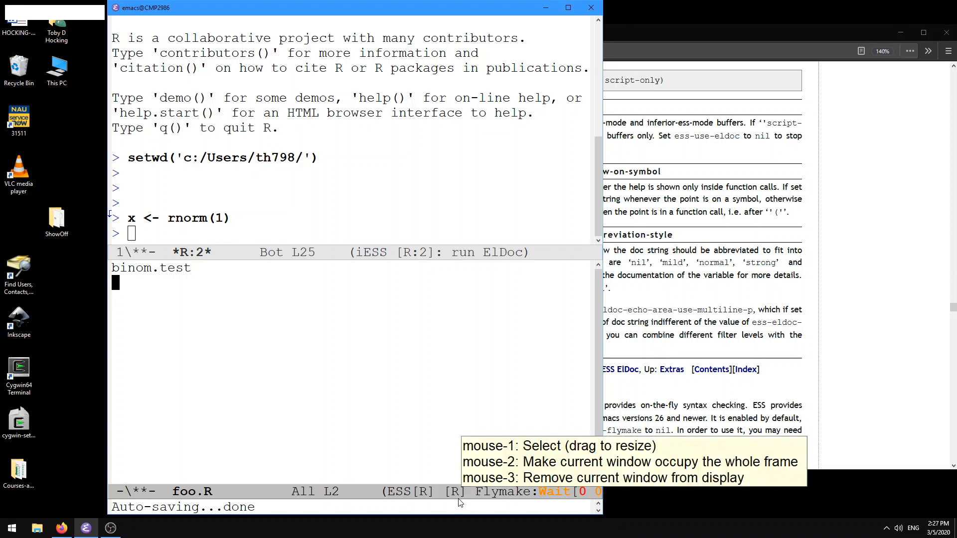
mouse_move(459, 493)
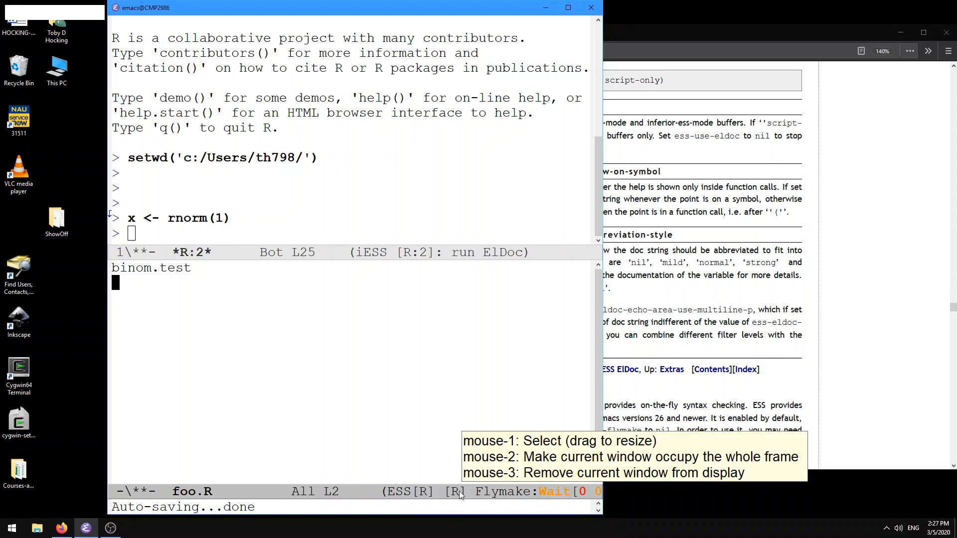
Write the line y <- rpois(1) into foo.R
text(y <-)
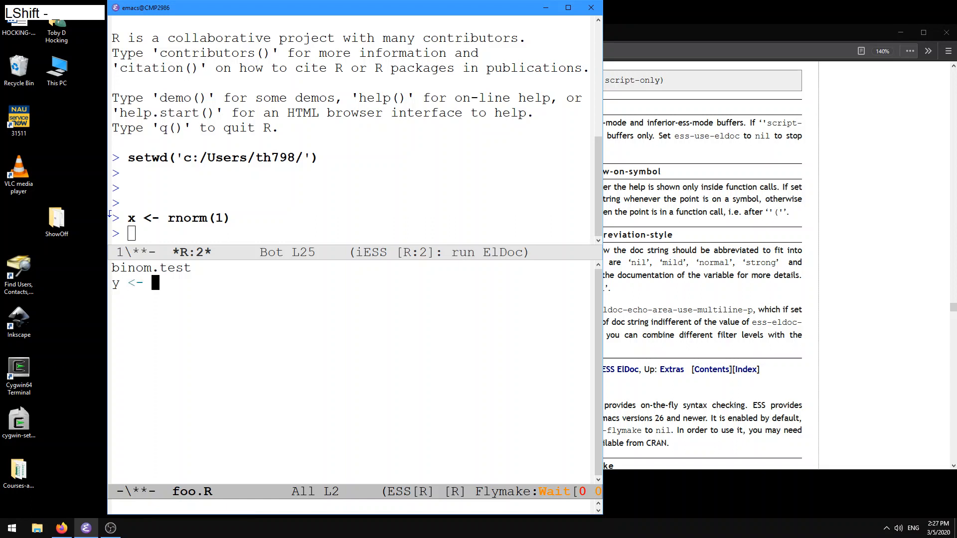
text(rpos)
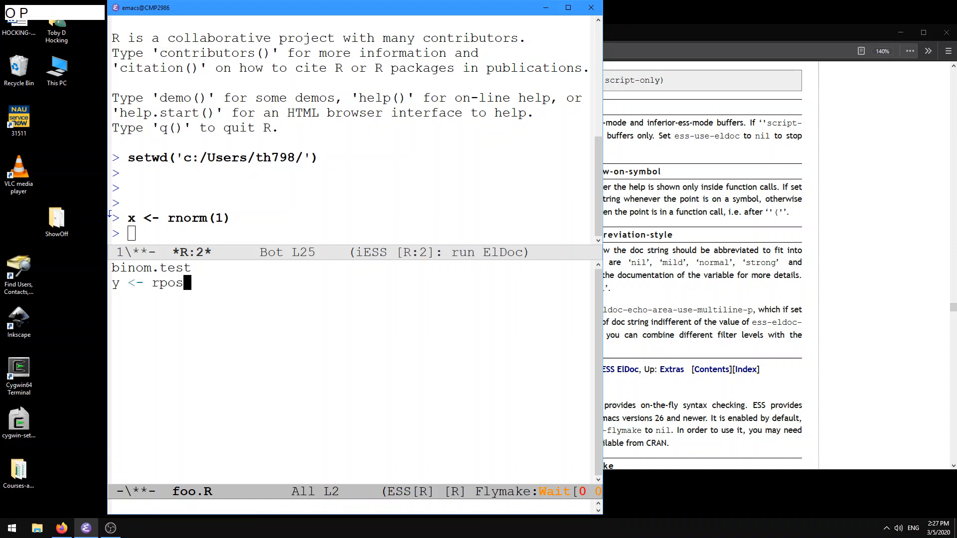
text(is(1)
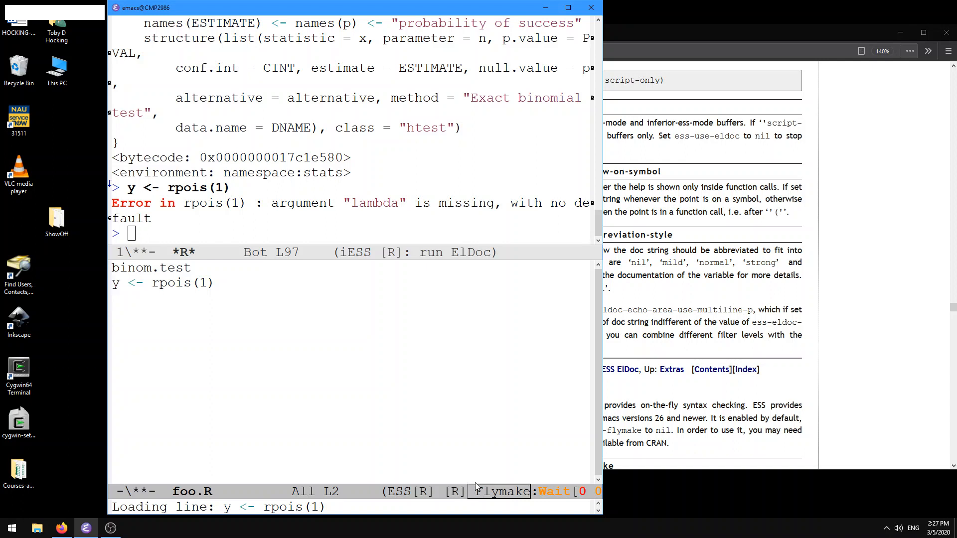
mouse_move(425, 427)
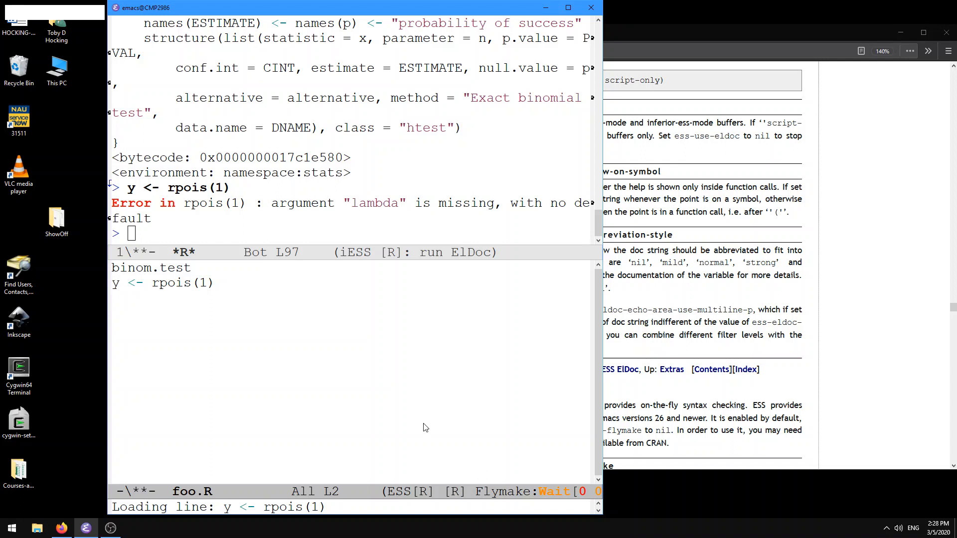
mouse_move(283, 337)
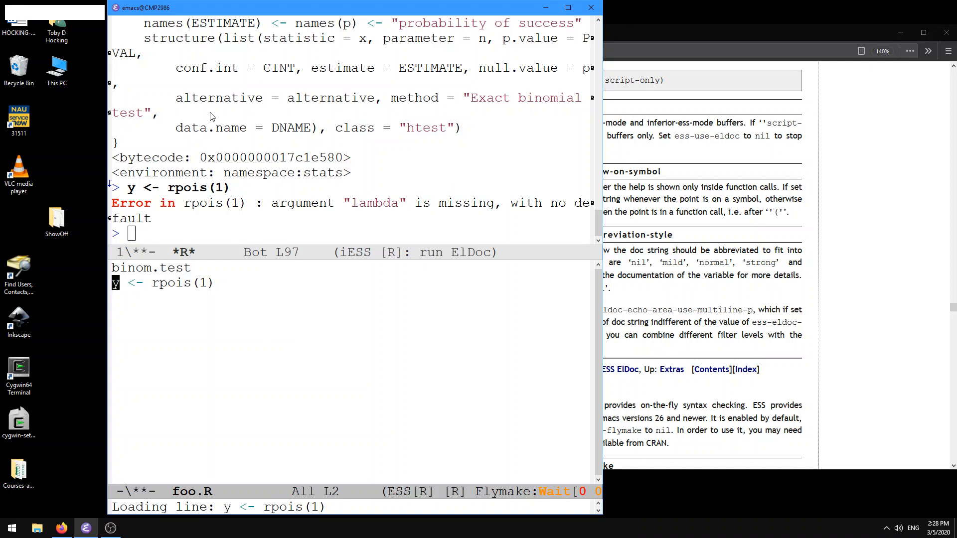
mouse_move(239, 239)
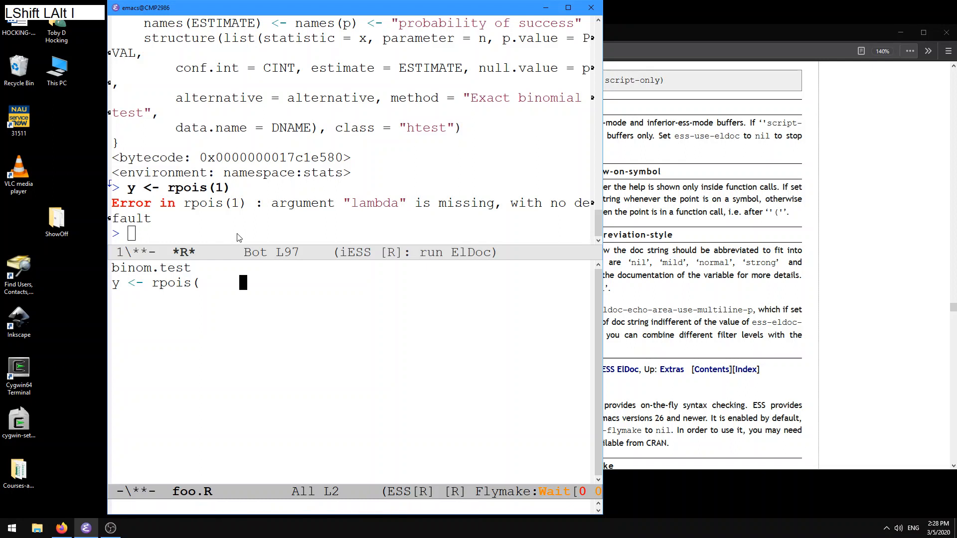
Complete rpois with the lambda= argument and give it the value 5
key(Backspace)
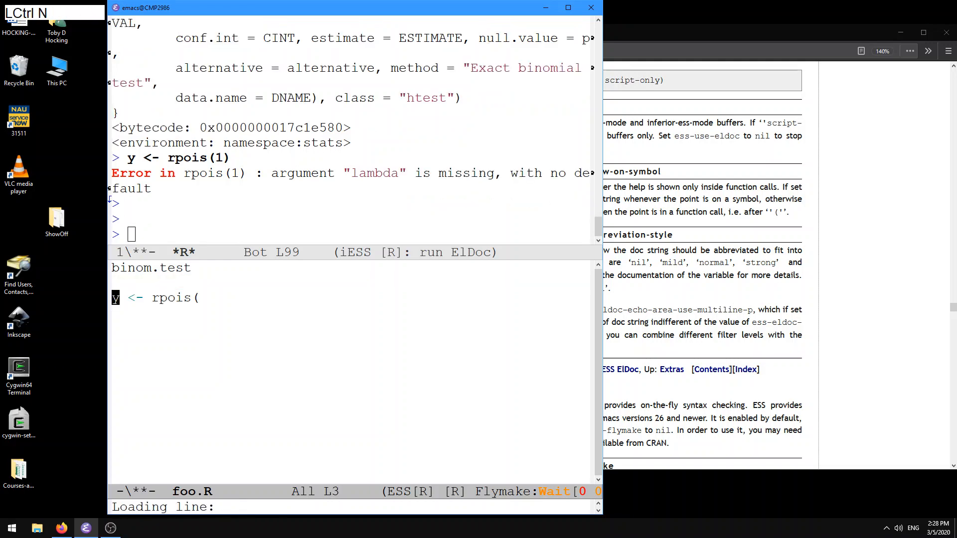
key(Tab)
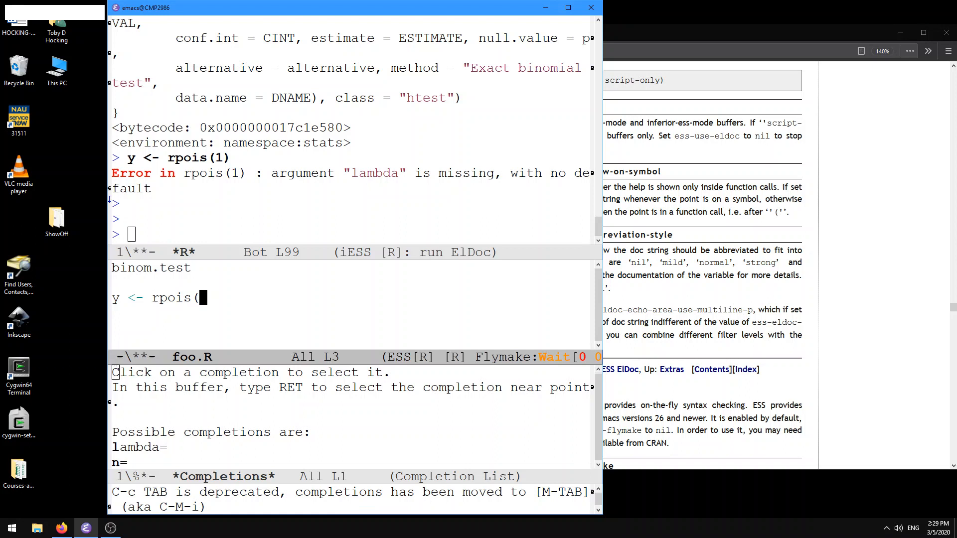
text(lambda=)
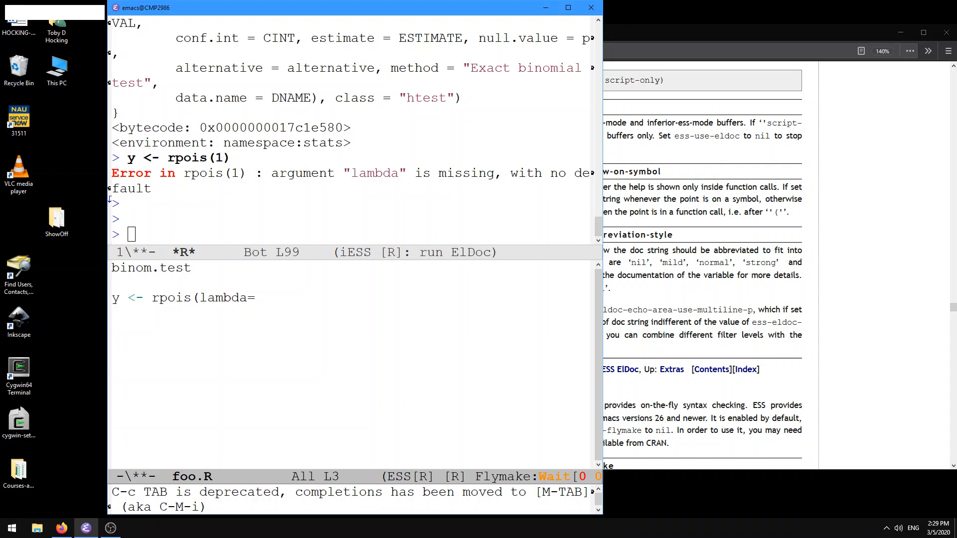
text(5))
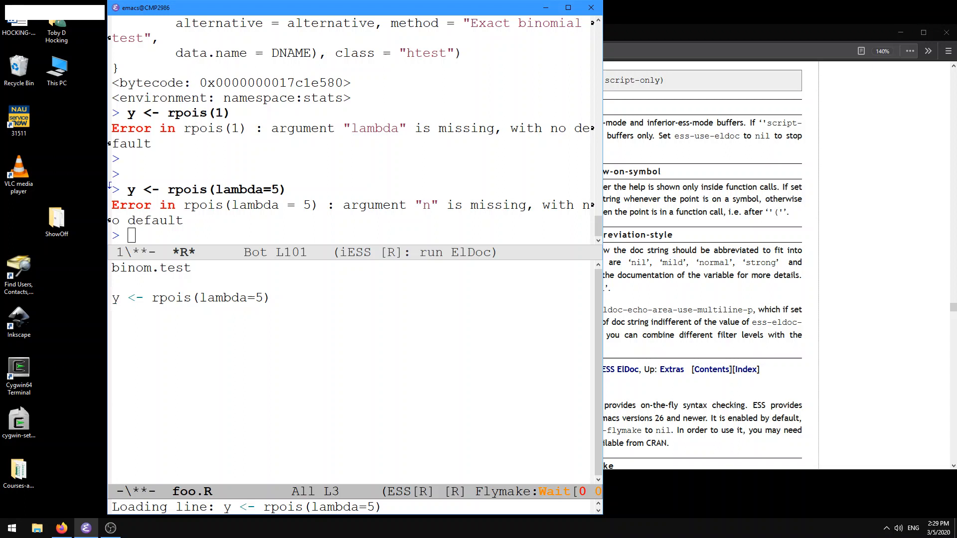
Jump to rpois( to insert the 1 argument and save foo.R
key(ctrl+s)
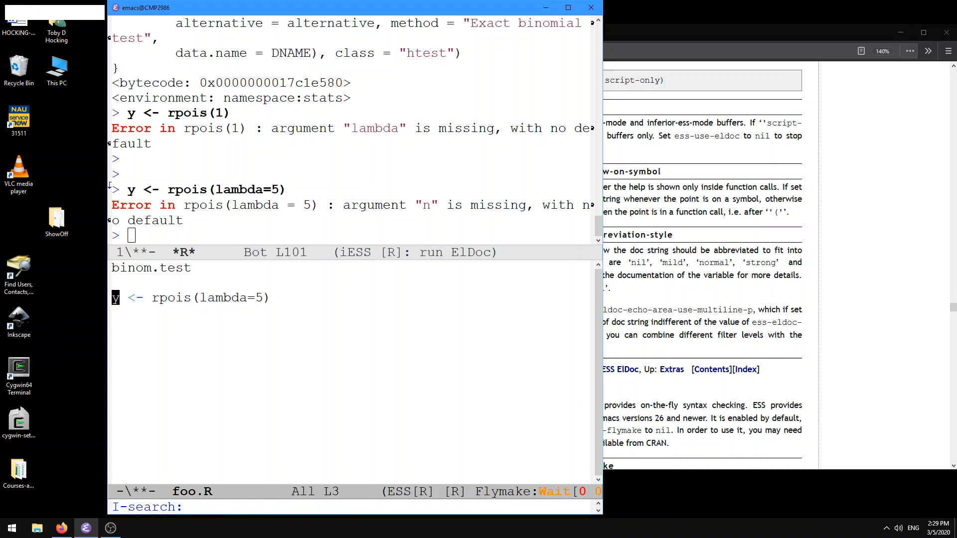
text(()
text(1, )
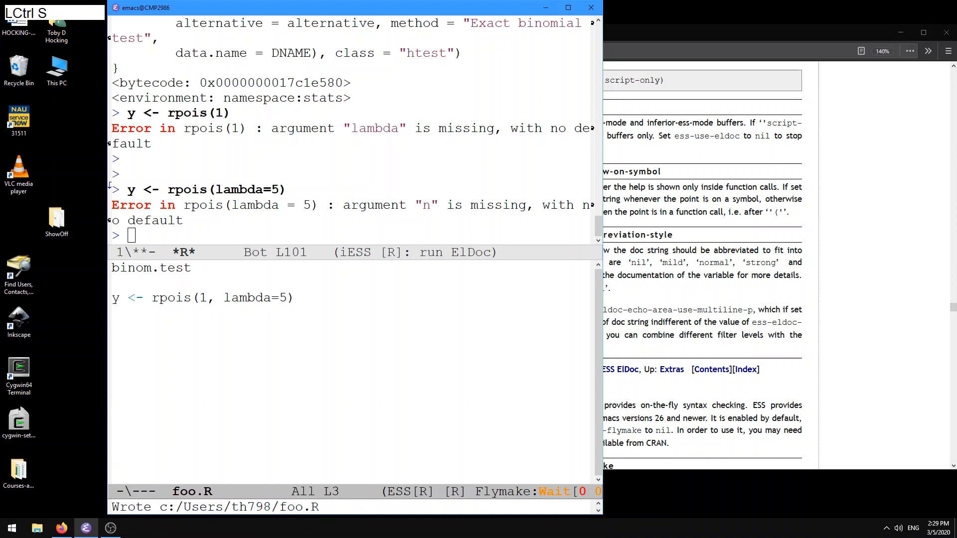
key(Return)
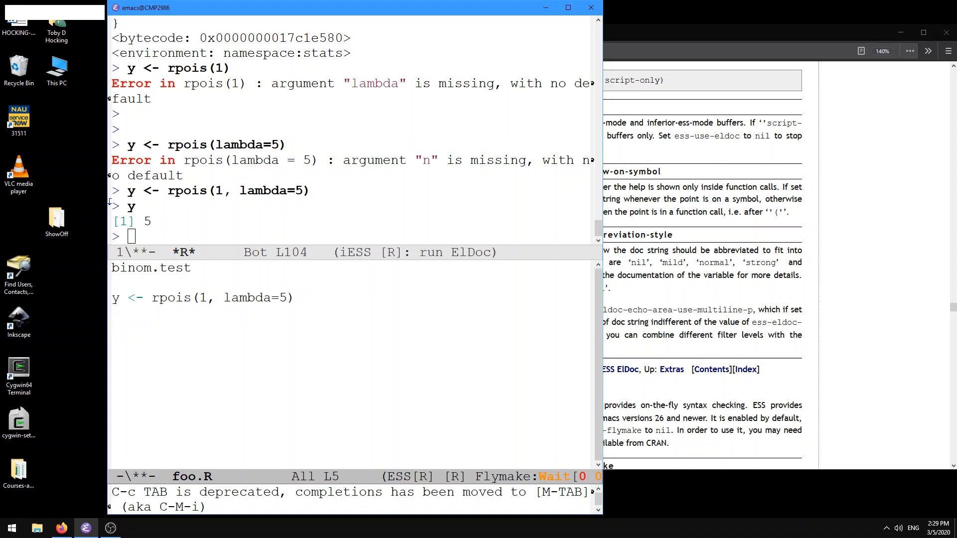
Delete lambda=5, list the lambda= and n= completions, and save foo.R
key(Backspace)
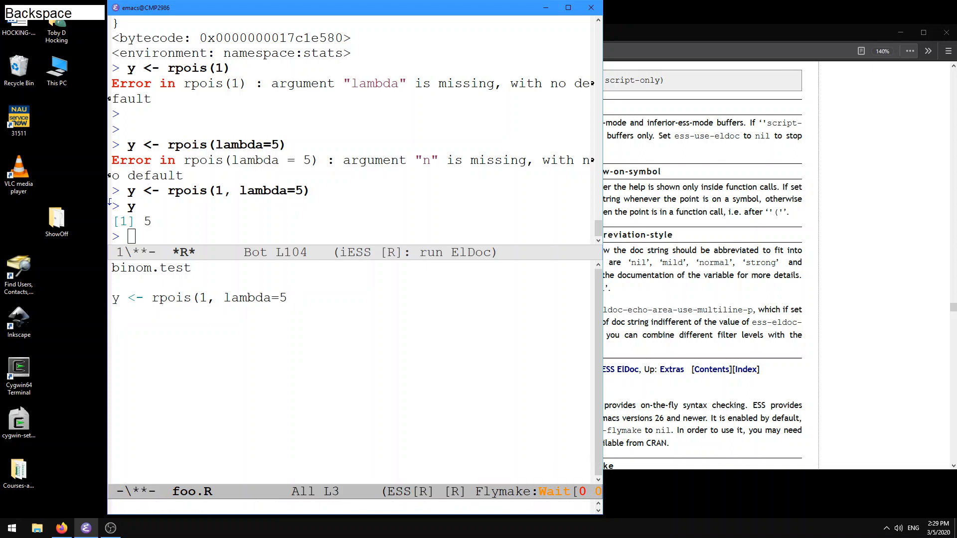
key(BackSpace)
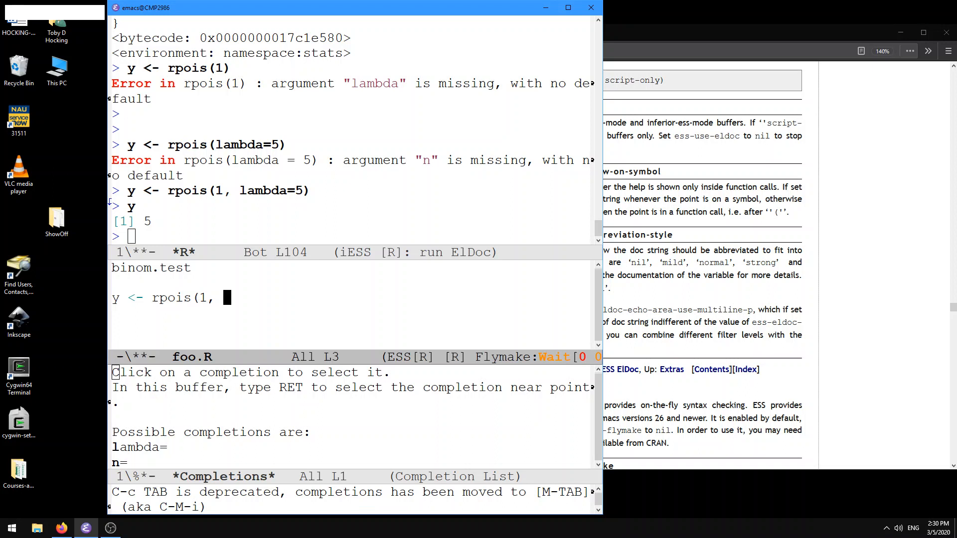
key(ctrl+i)
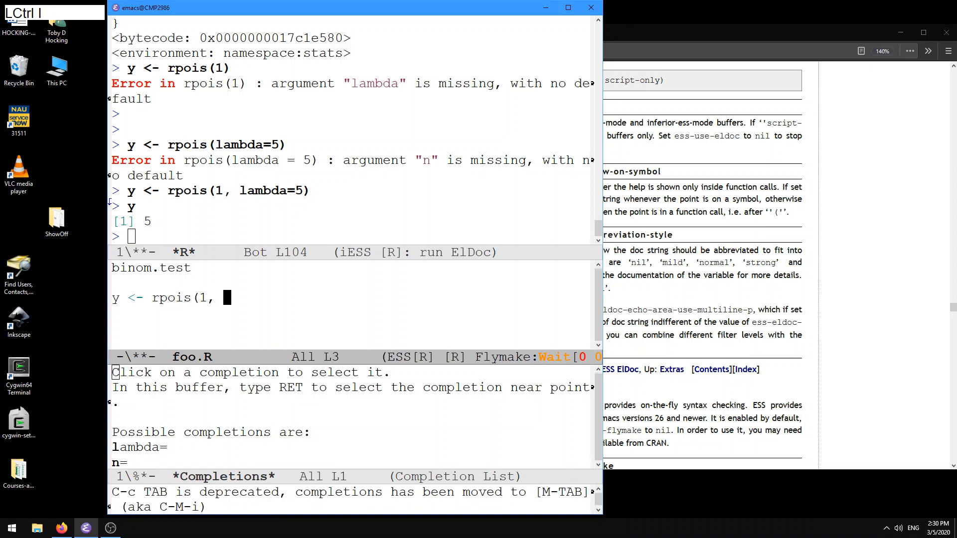
key(Tab)
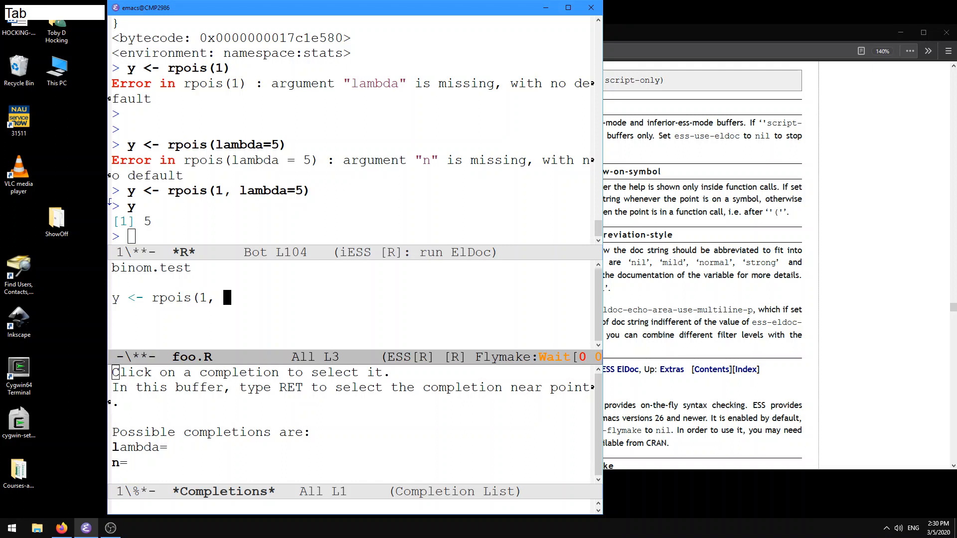
key(ctrl+s)
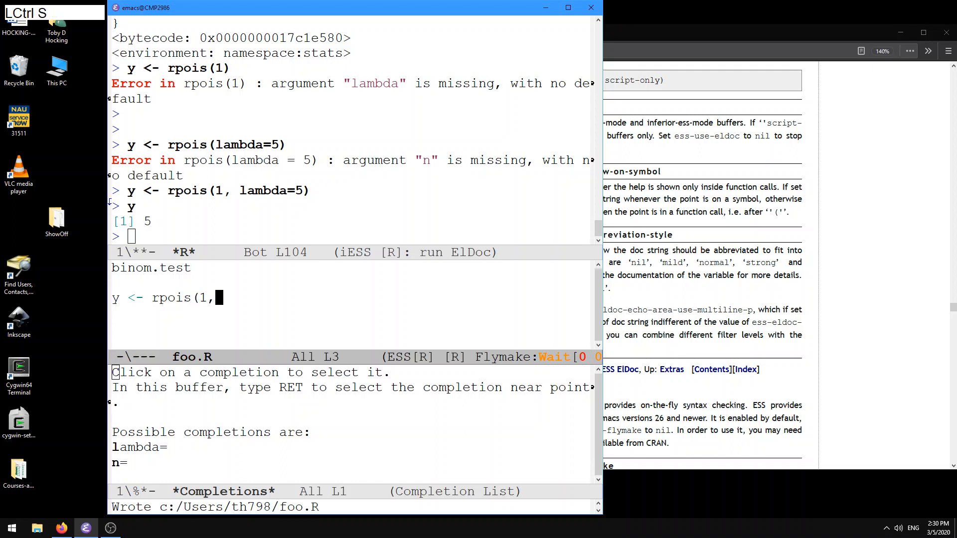